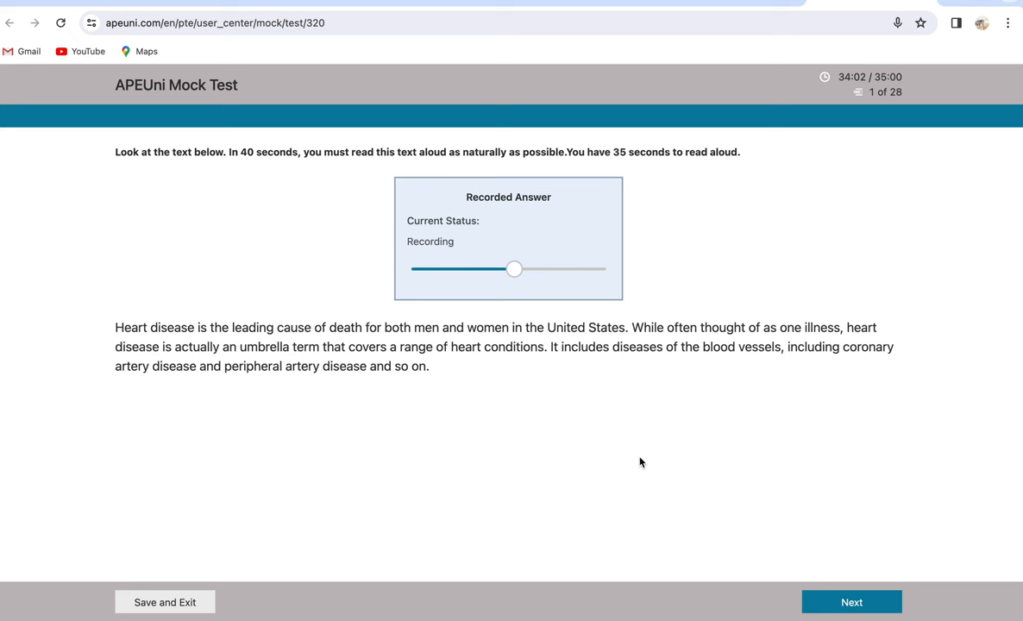
Submit the read-aloud answer for question 1
left_click(851, 602)
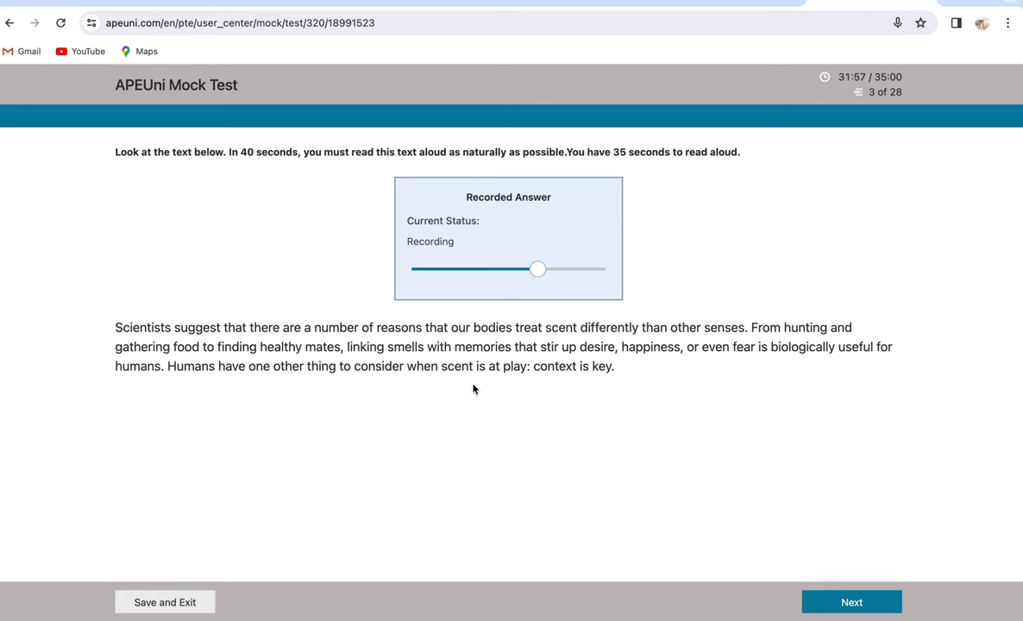
Submit and confirm the read-aloud answers for questions 3 and 4
left_click(850, 602)
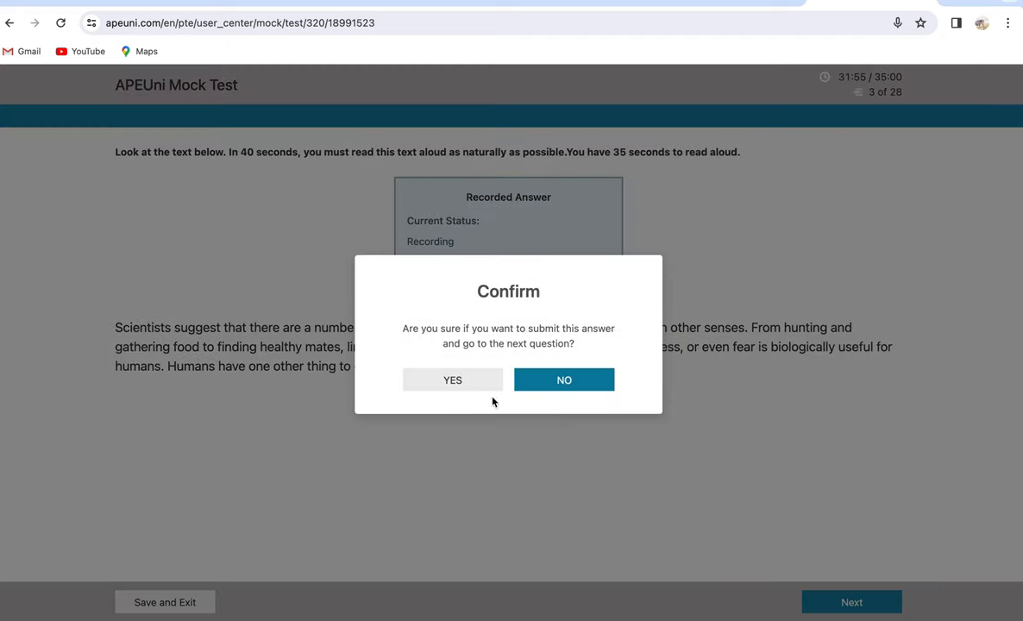
left_click(452, 380)
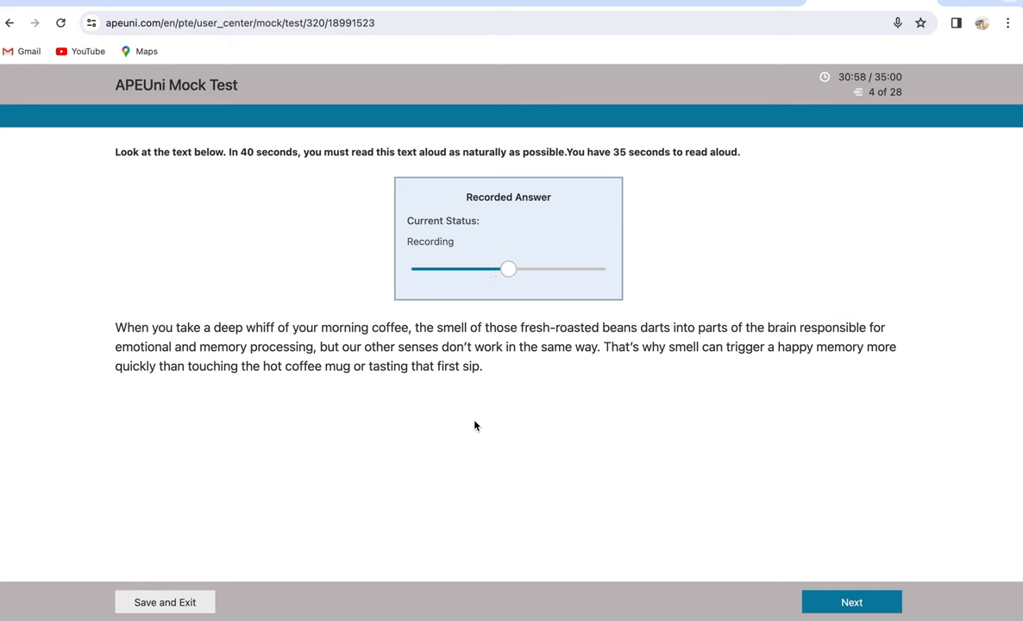
left_click(850, 602)
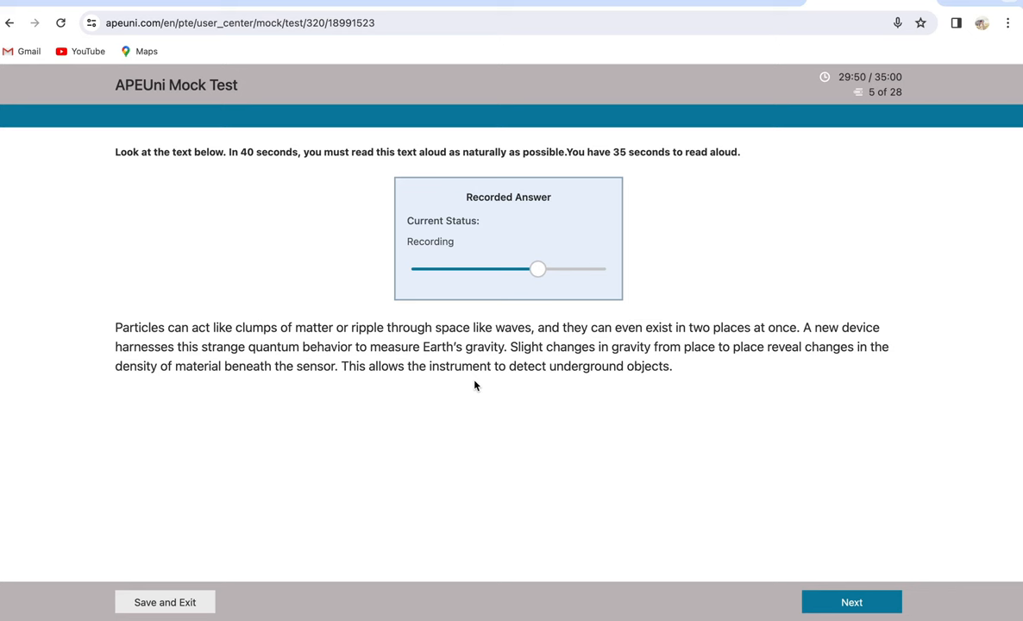
Submit the read-aloud answers for questions 5 and 6
left_click(850, 602)
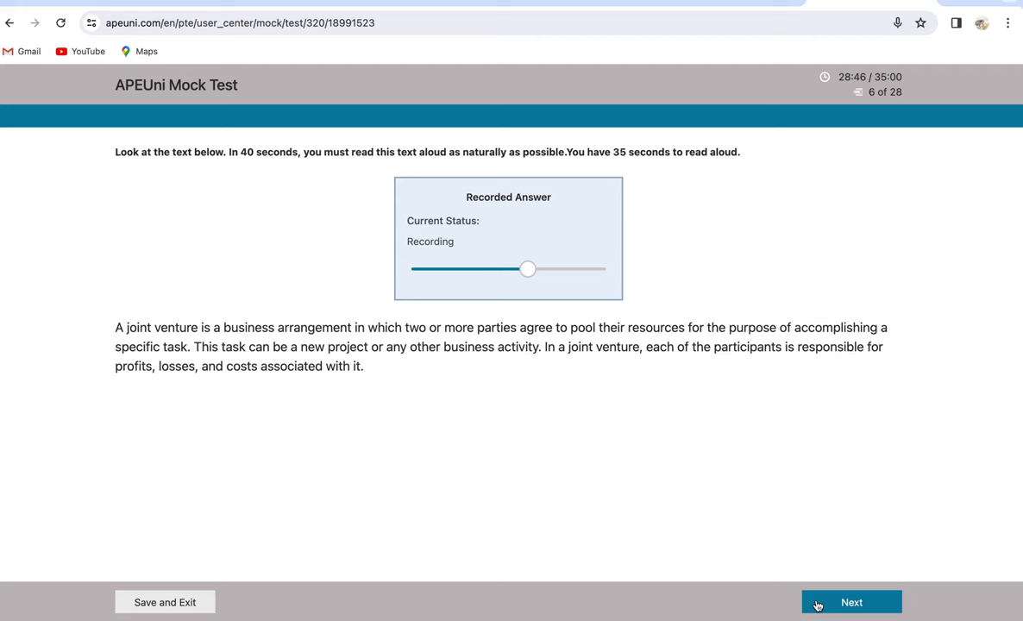
left_click(852, 602)
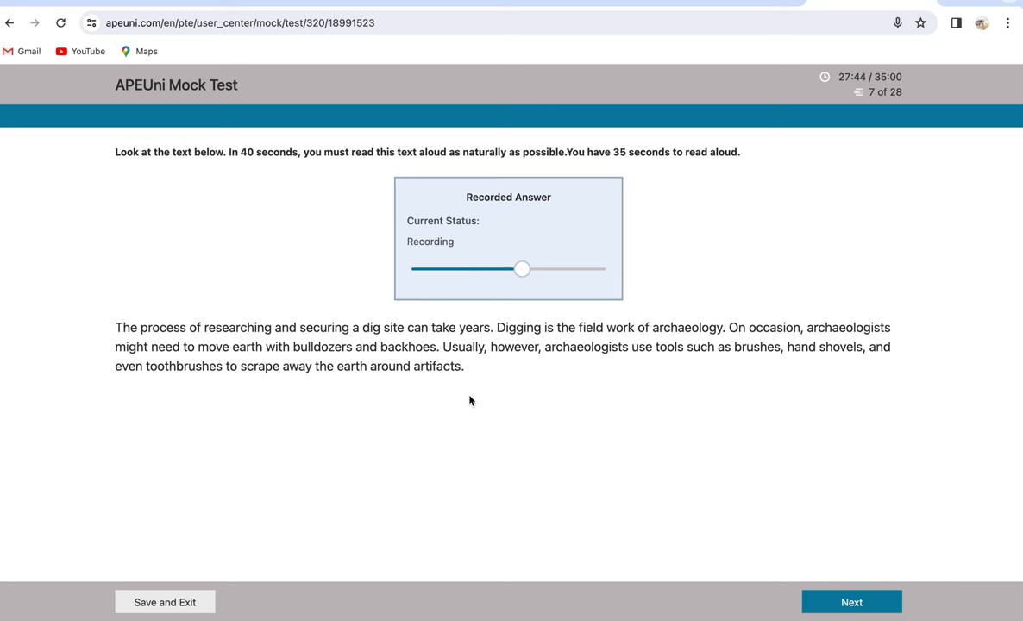
Submit answers for question 7 and repeat-sentence questions 9, 10 and 11, confirming
left_click(851, 602)
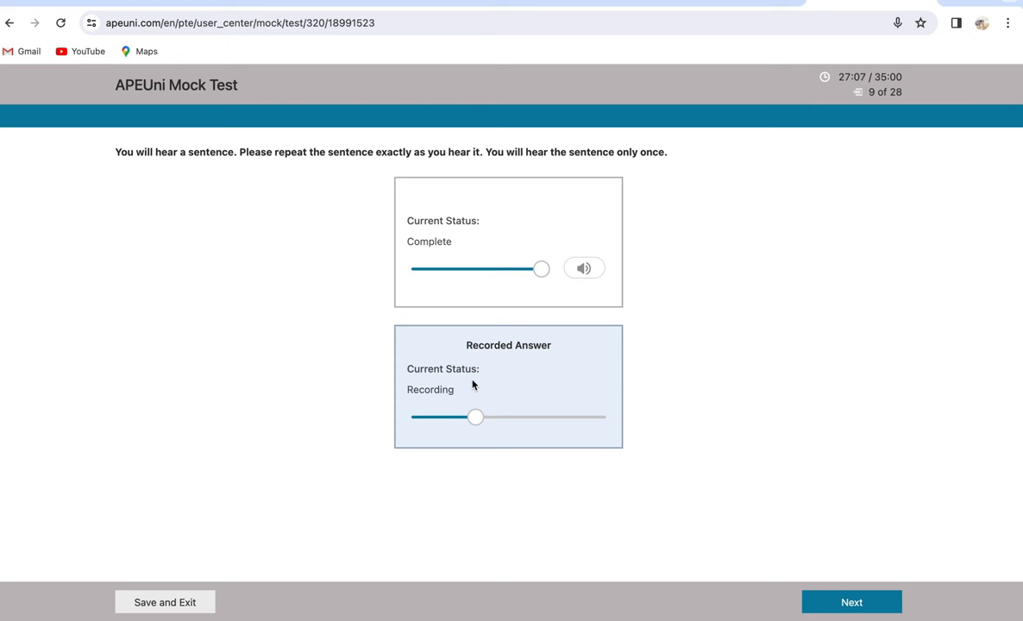
left_click(850, 602)
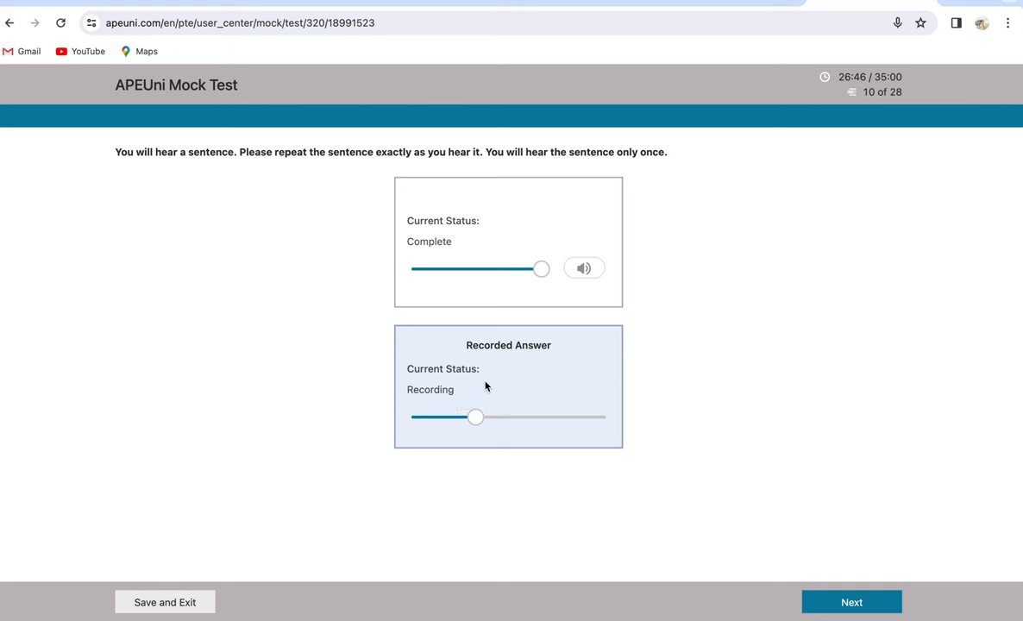
left_click(850, 602)
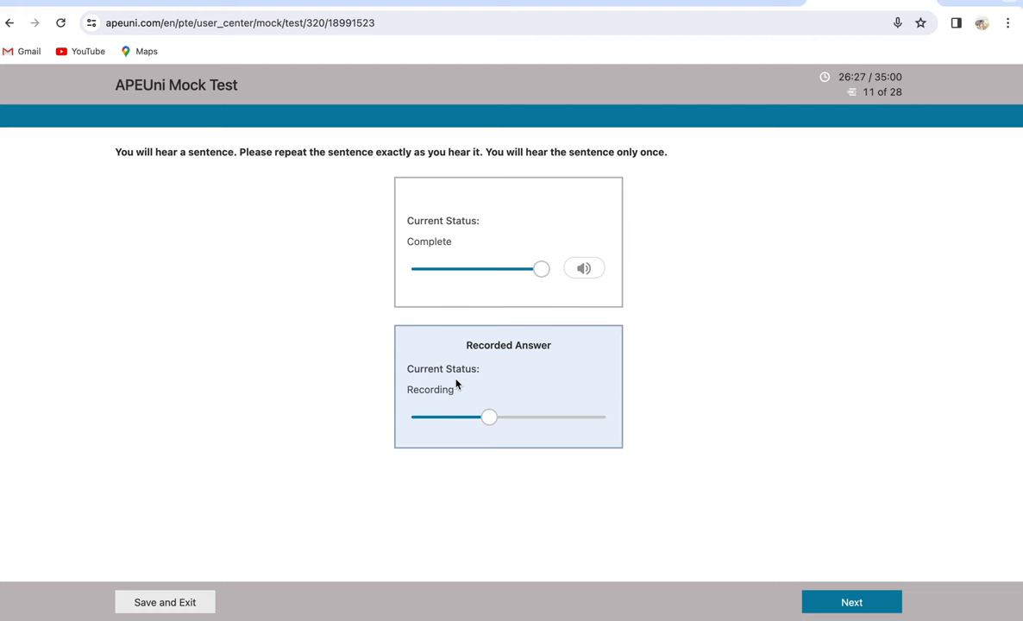
left_click(850, 602)
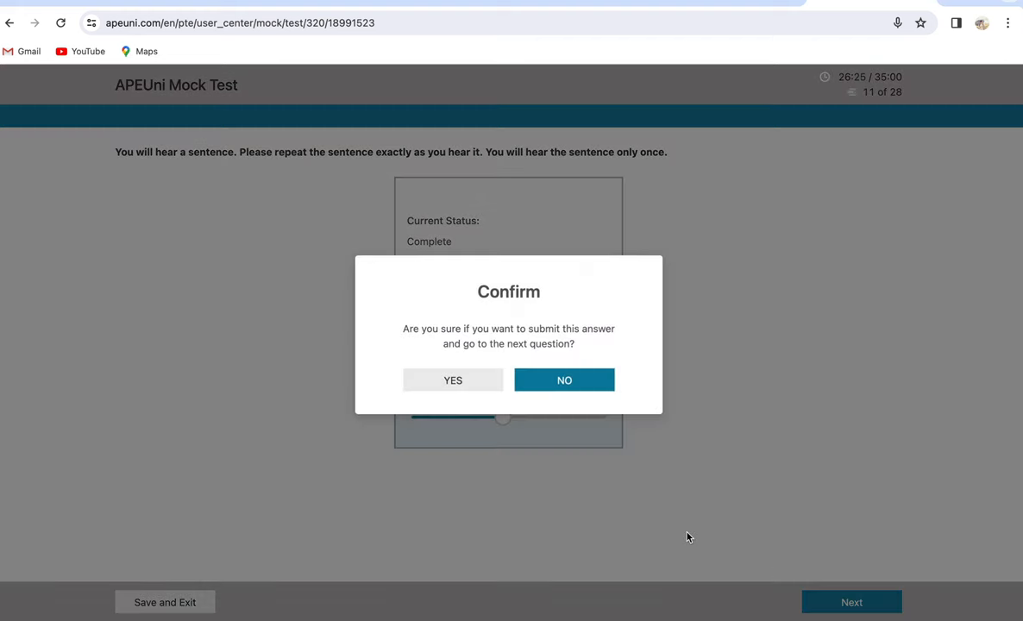
left_click(453, 379)
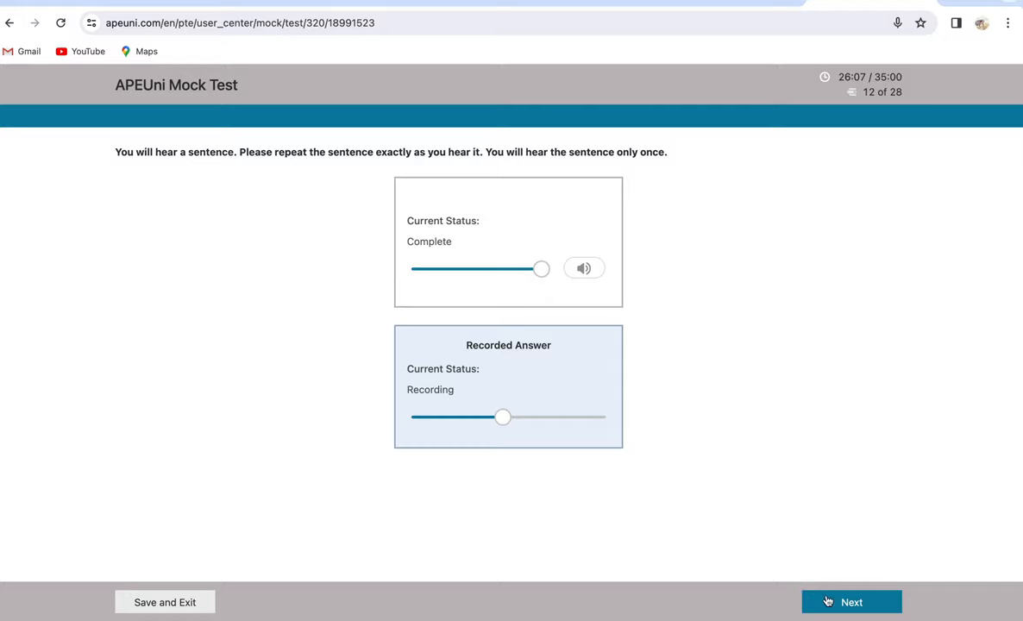
Submit and confirm repeat-sentence answers for questions 12, 13 and 14
left_click(851, 602)
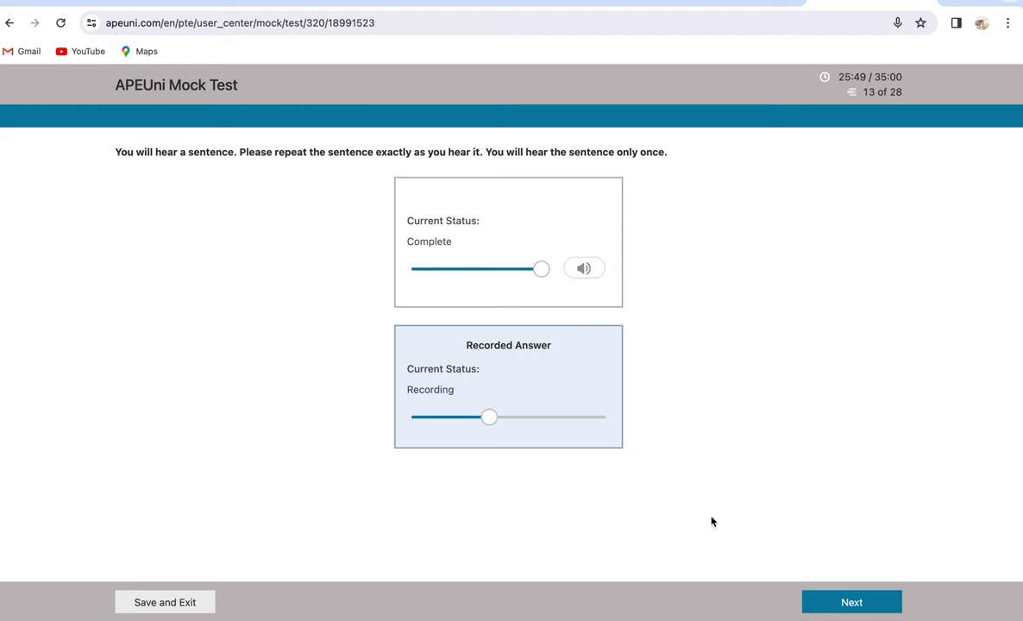
left_click(851, 602)
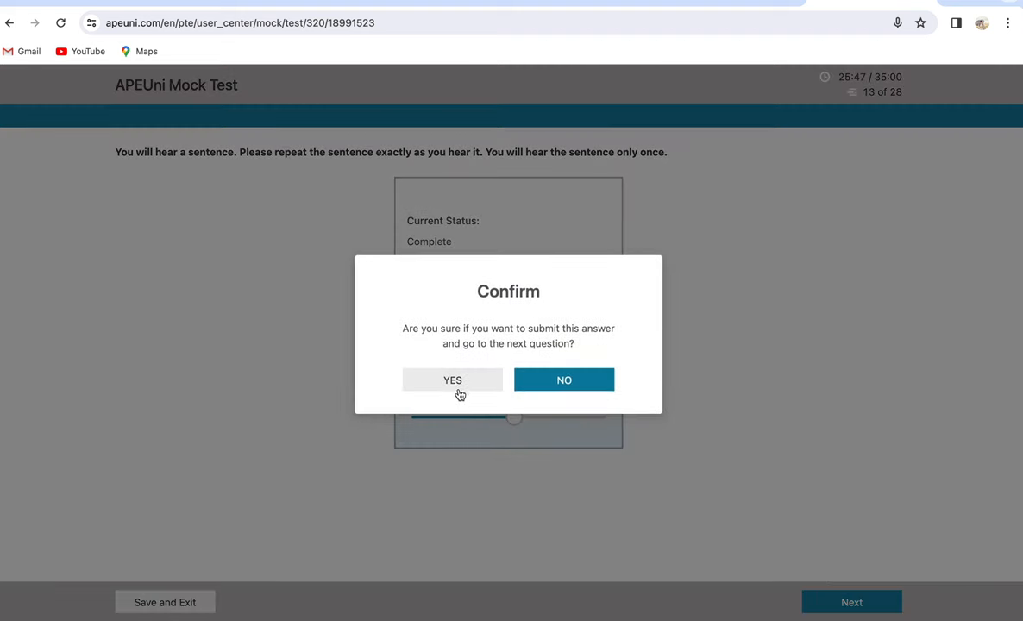
left_click(452, 380)
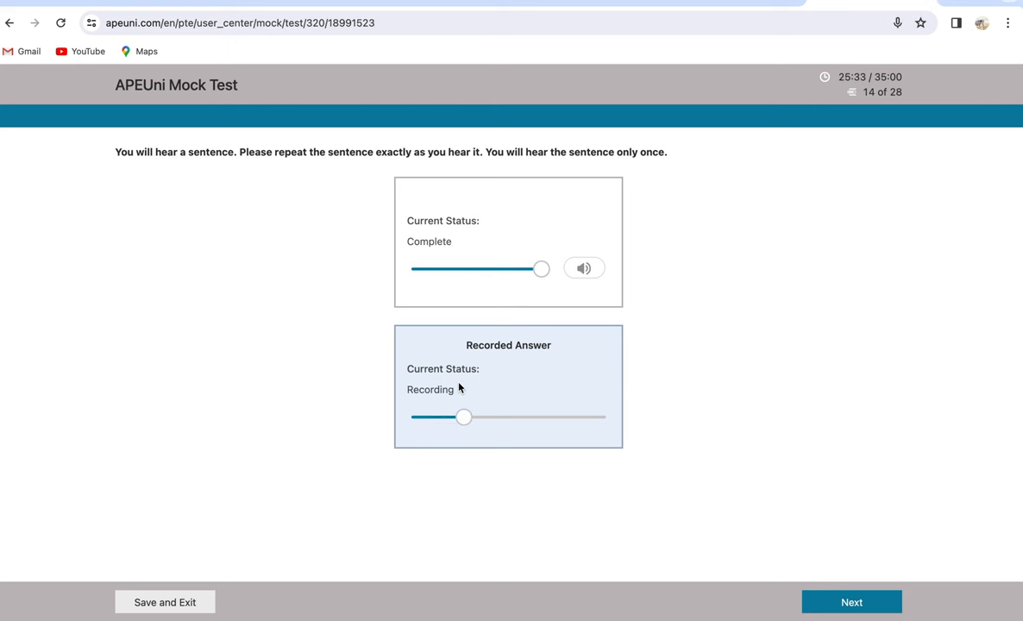
left_click(851, 602)
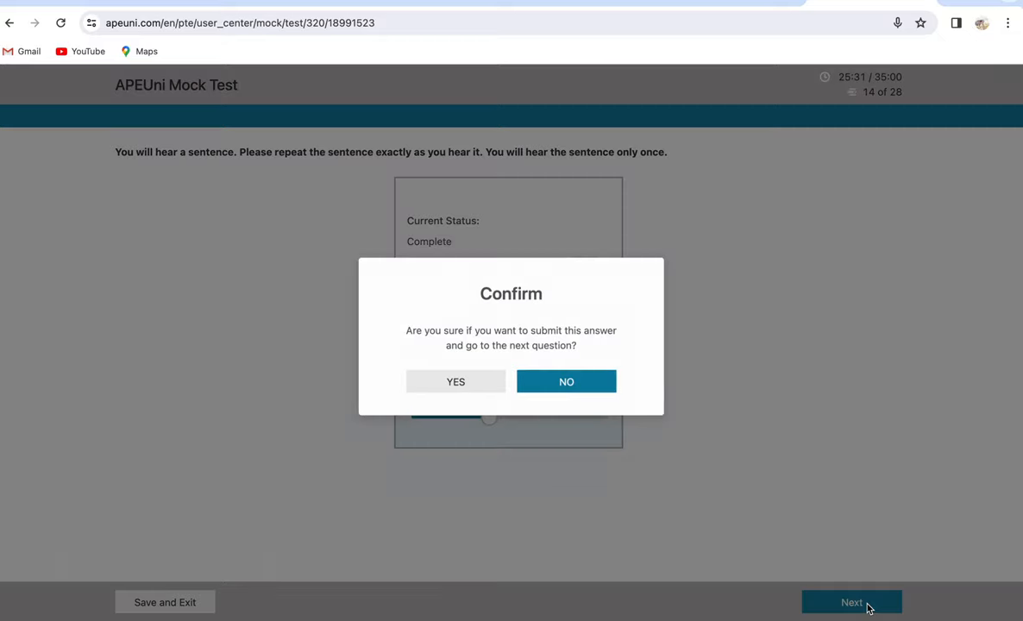
left_click(455, 382)
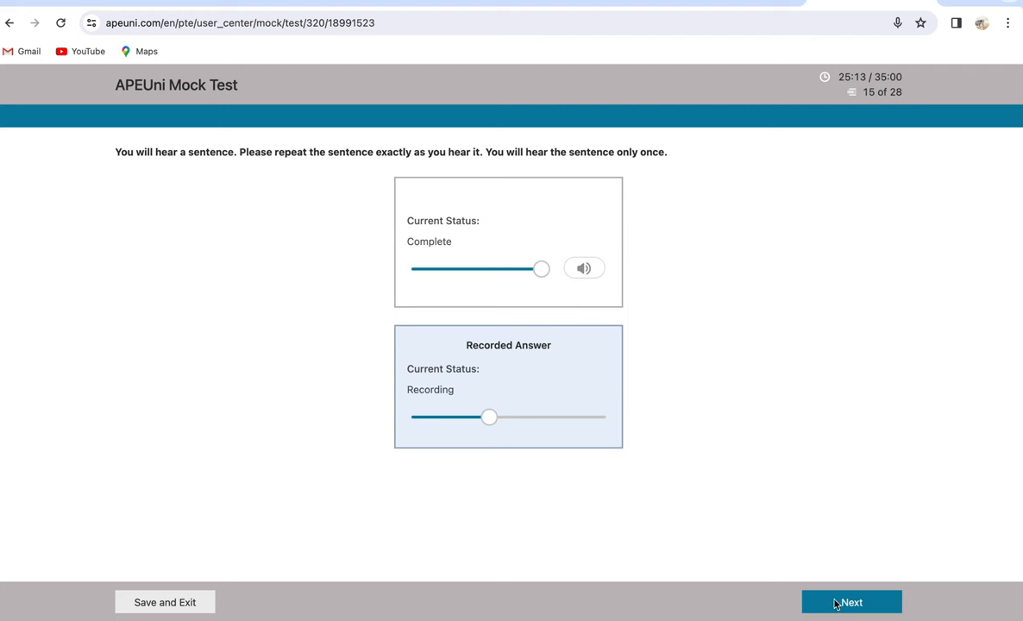
Submit and confirm repeat-sentence answers for questions 15, 16, 17 and 18
left_click(851, 602)
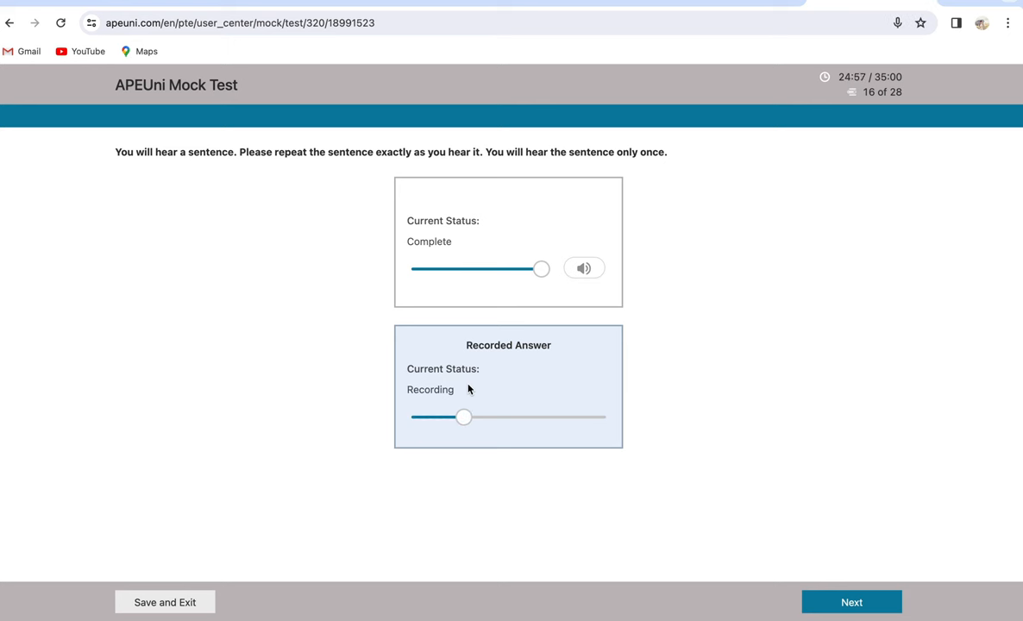
mouse_move(645, 474)
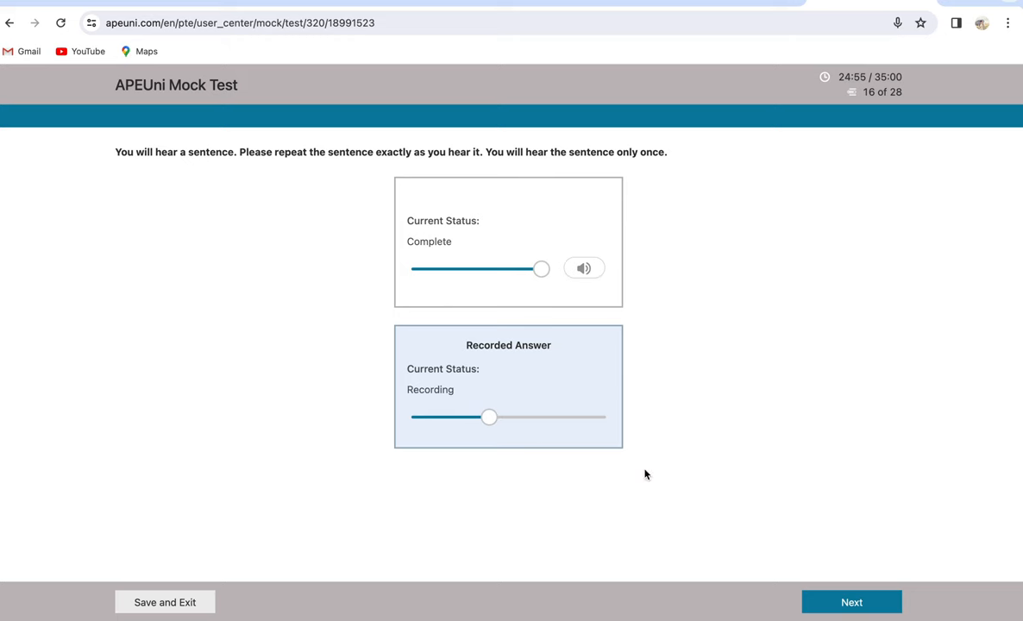
left_click(851, 602)
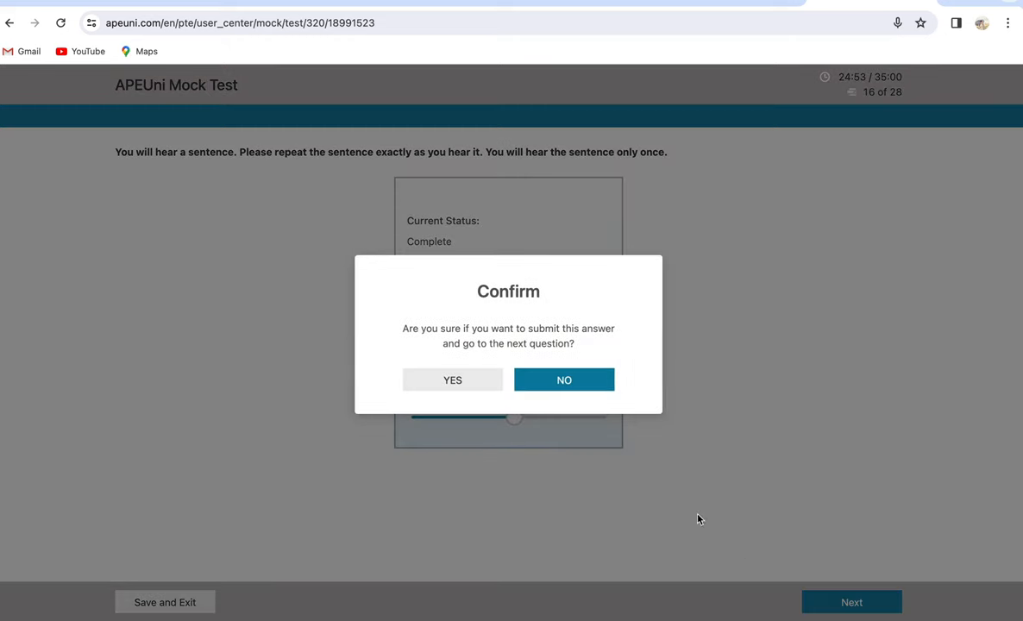
left_click(452, 380)
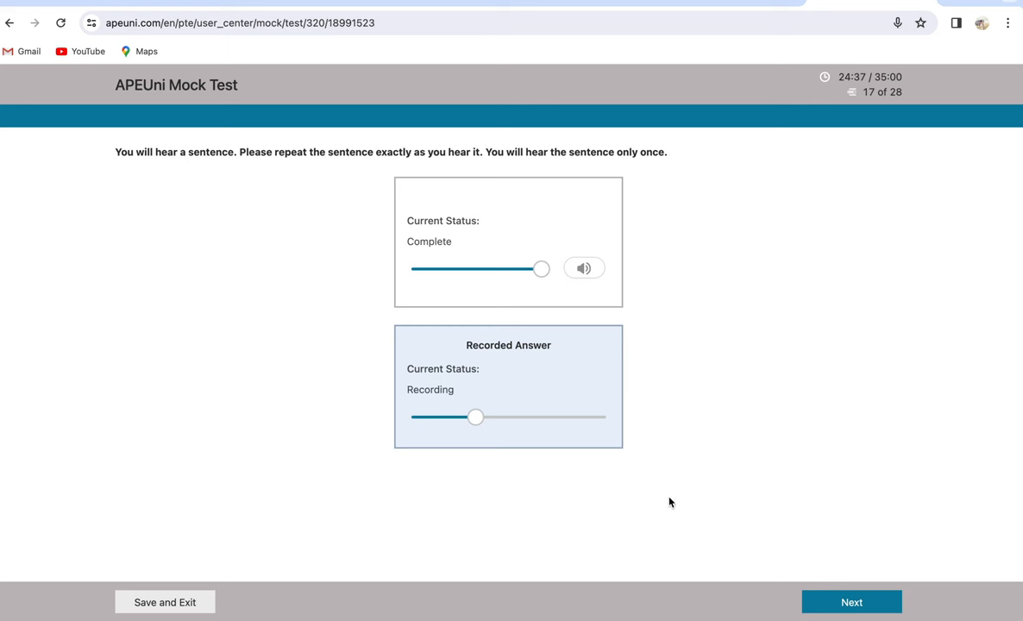
left_click(850, 601)
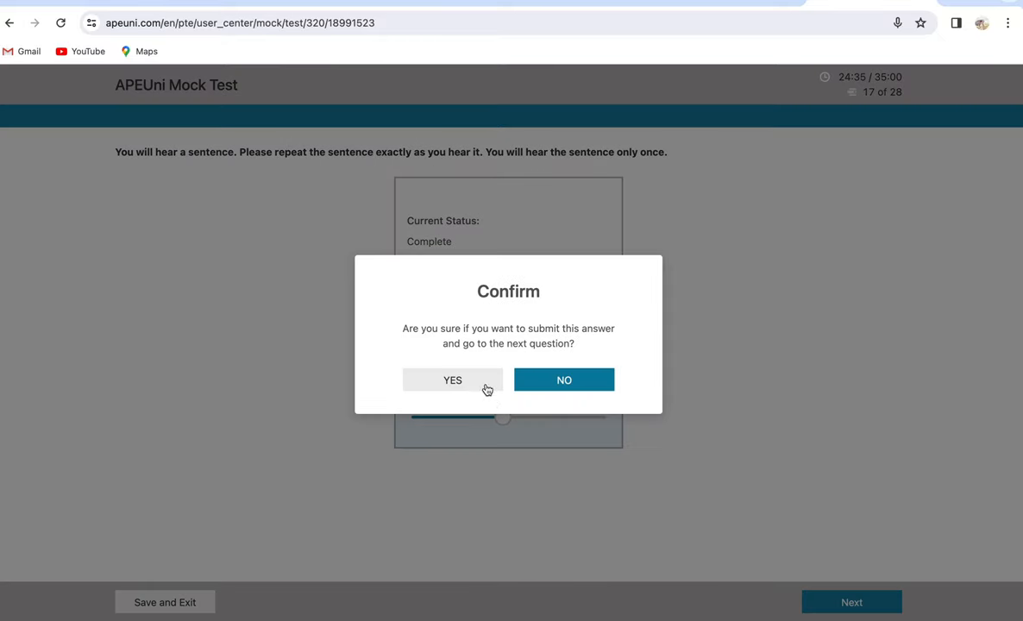
left_click(452, 379)
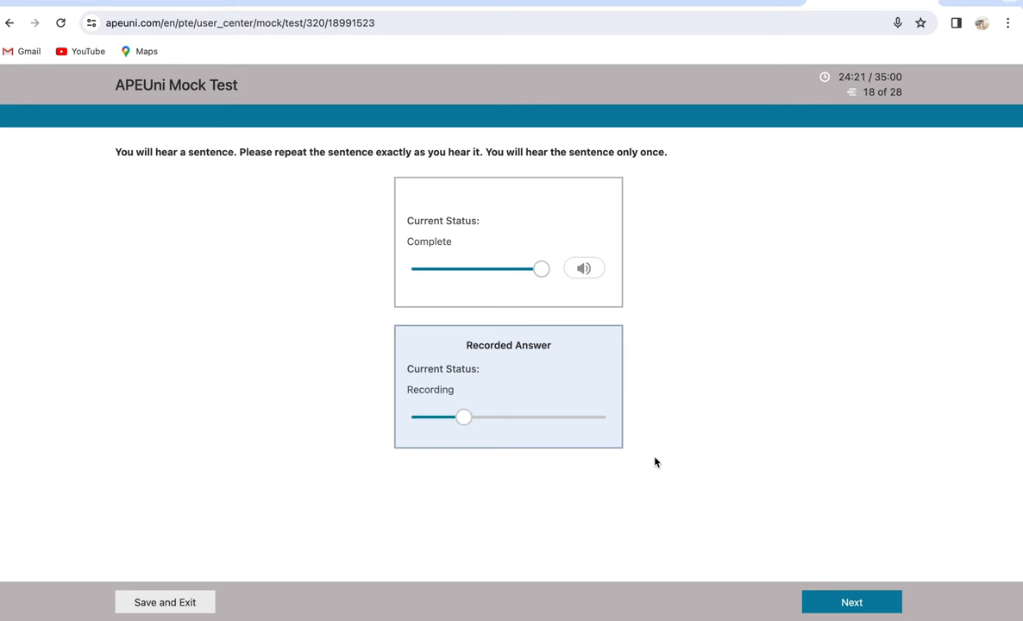
left_click(851, 602)
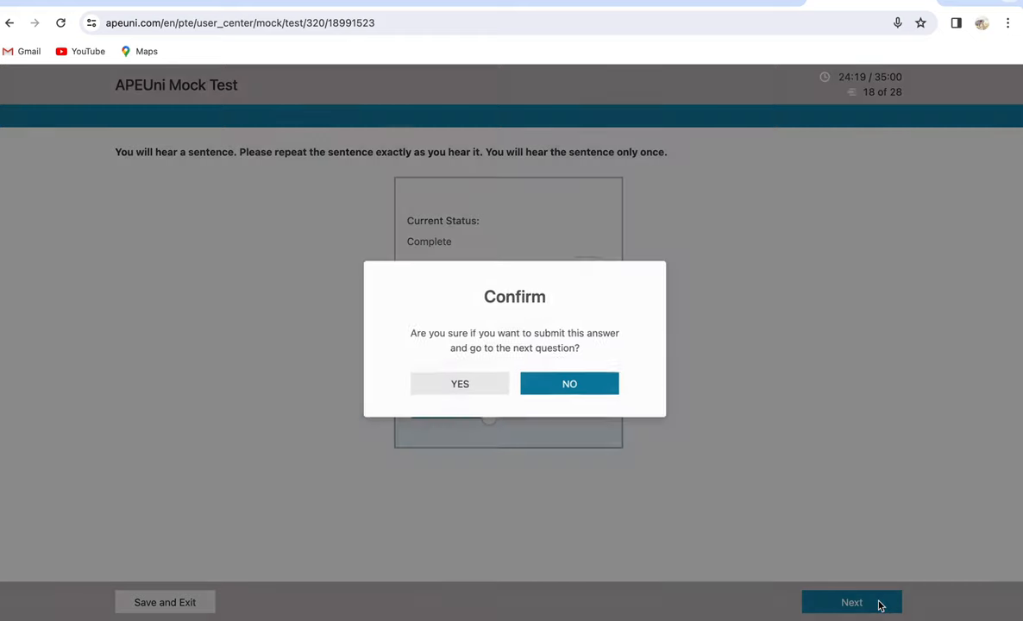
left_click(459, 383)
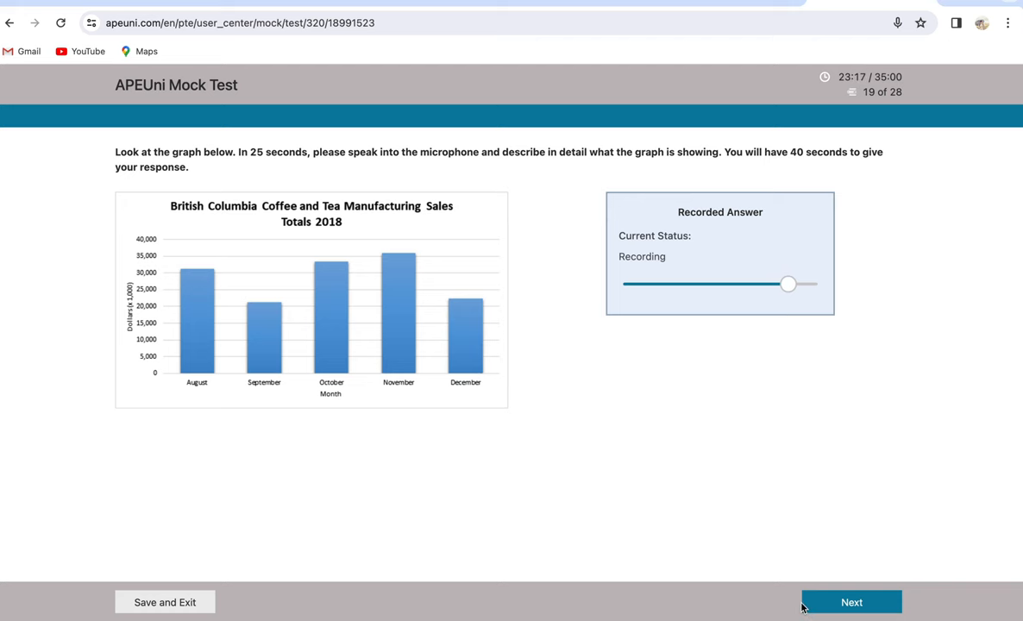
Submit the spoken description of the British Columbia coffee and tea sales graph
left_click(850, 602)
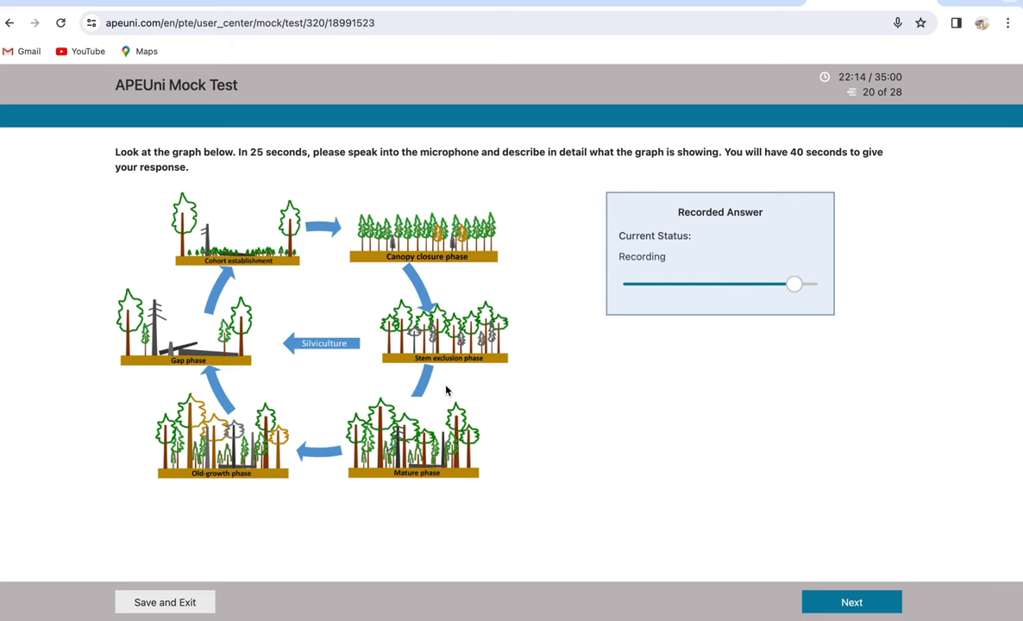
mouse_move(755, 616)
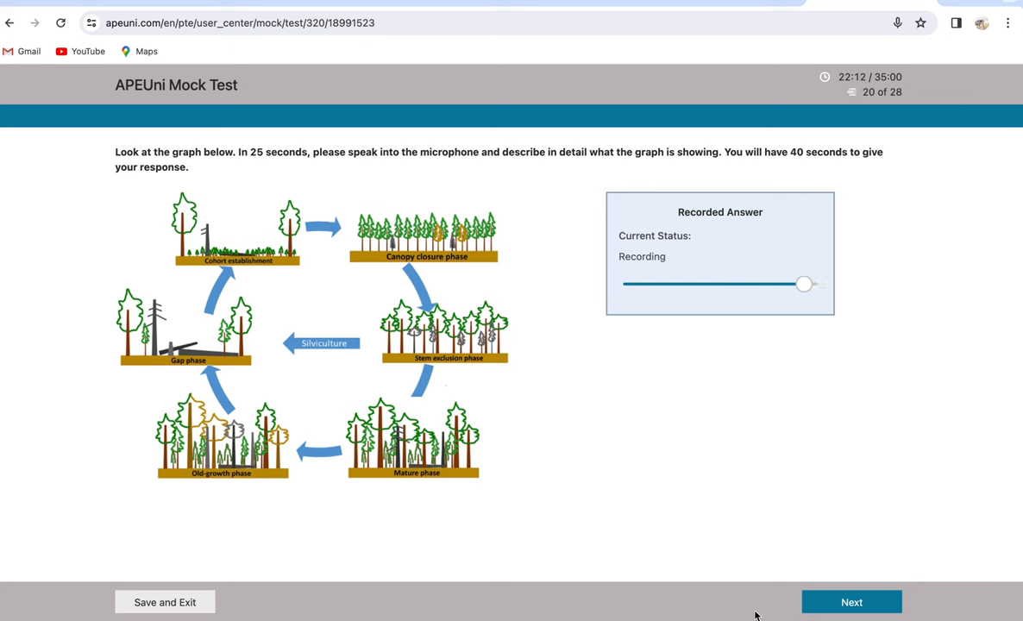
Submit and confirm the forest life-cycle diagram description for question 20
left_click(850, 601)
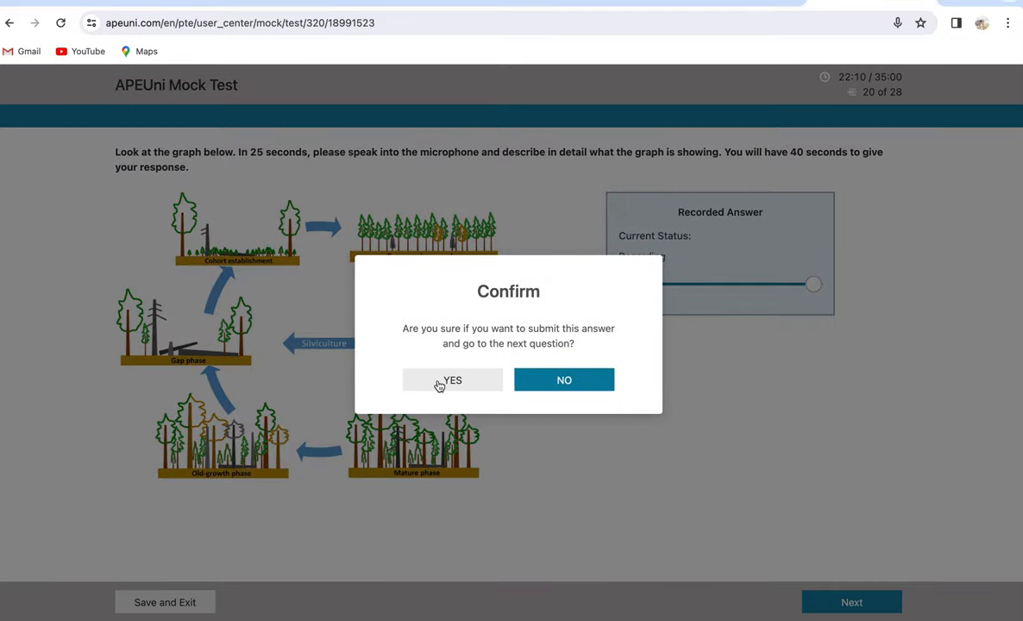
left_click(452, 380)
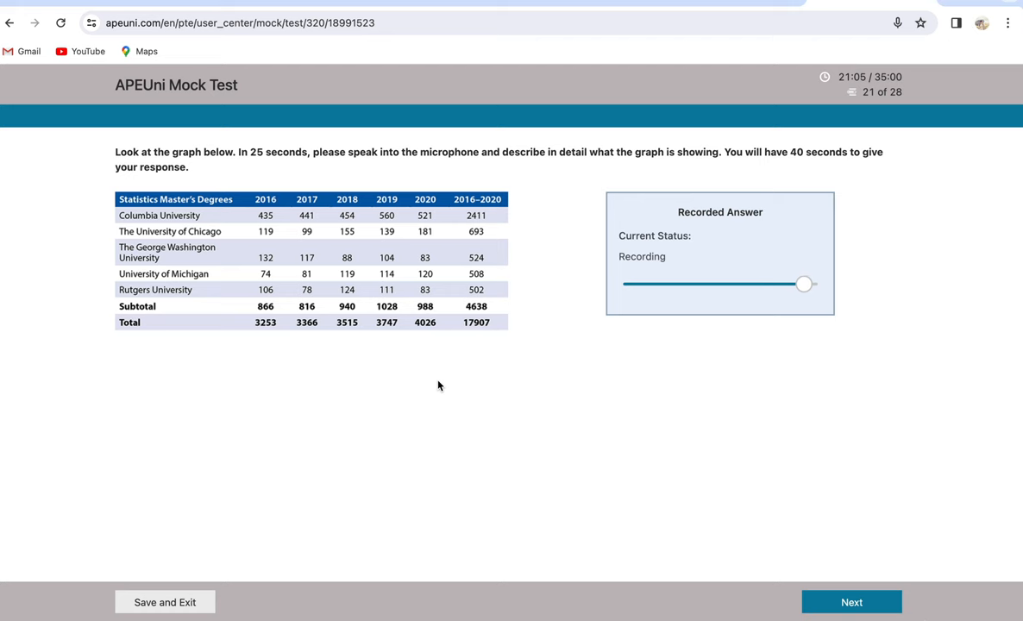
Submit and confirm the master's degree statistics table description for question 21
left_click(850, 602)
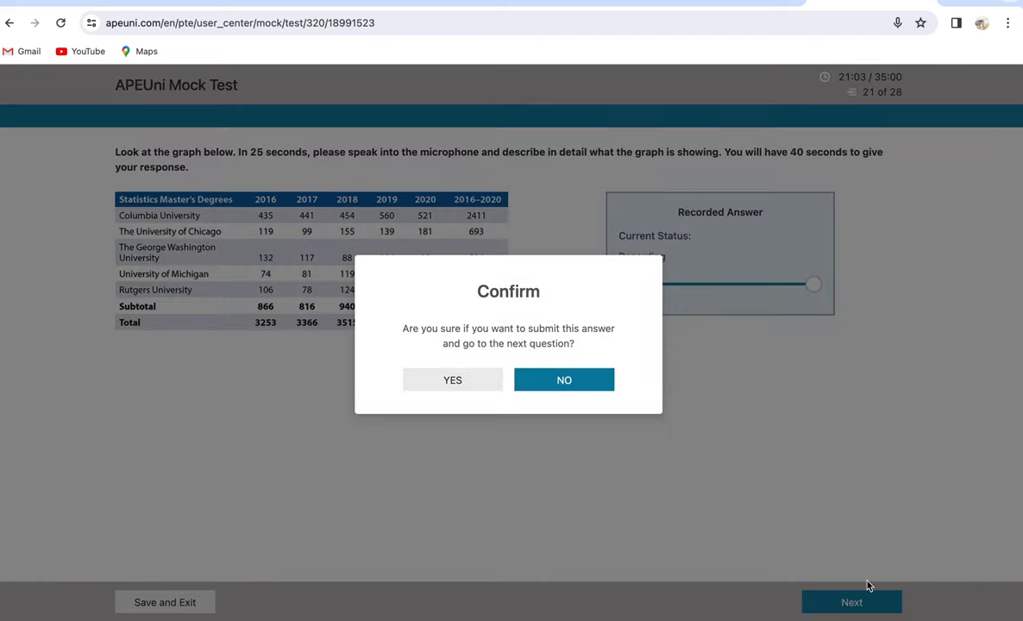
left_click(452, 379)
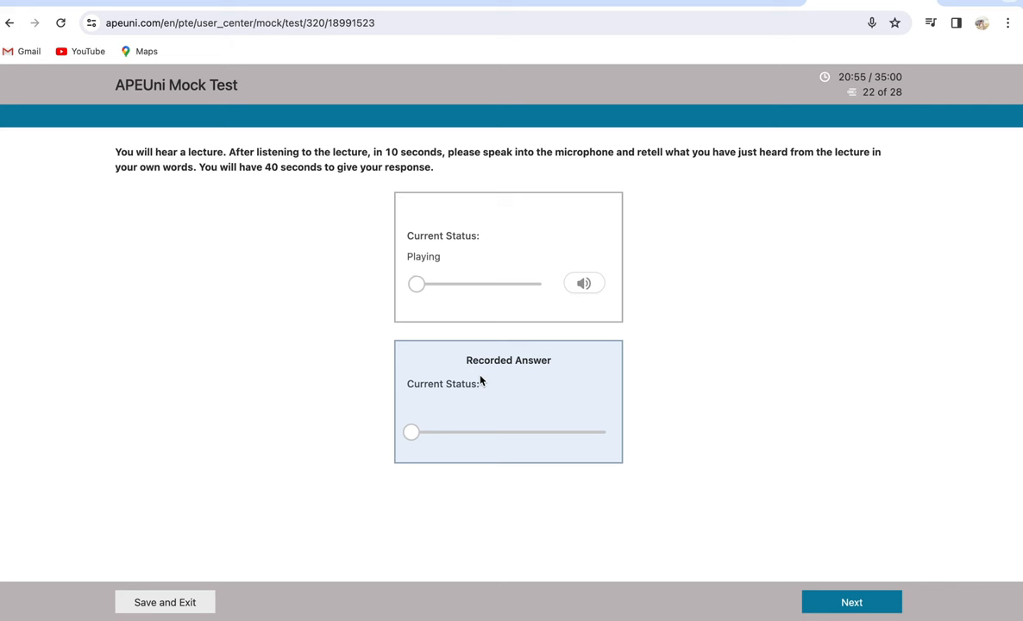
mouse_move(504, 325)
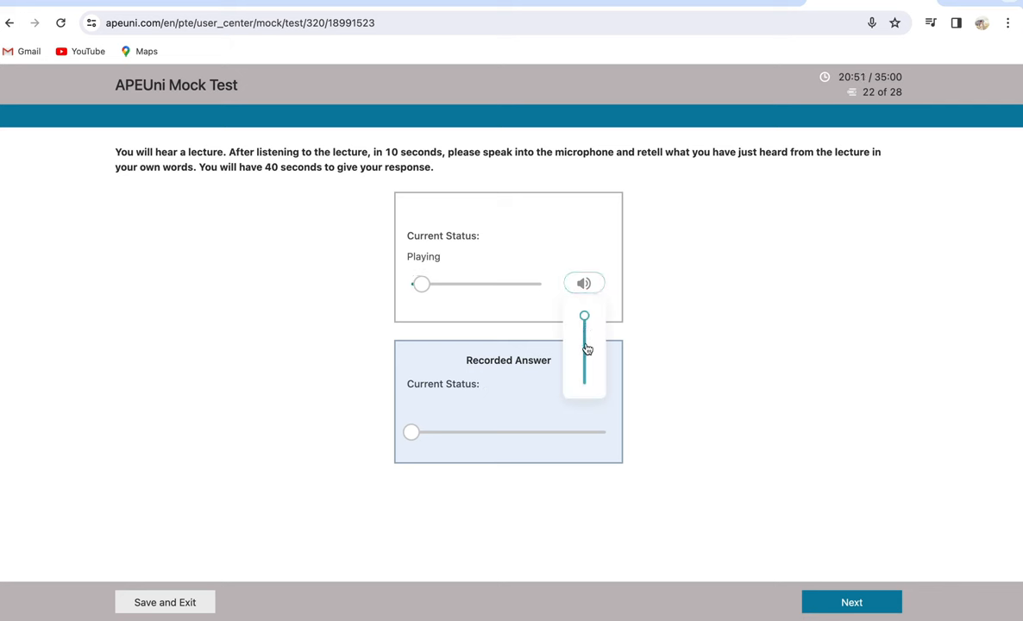
Drag the lecture volume slider down to about half
left_click_drag(585, 315, 585, 344)
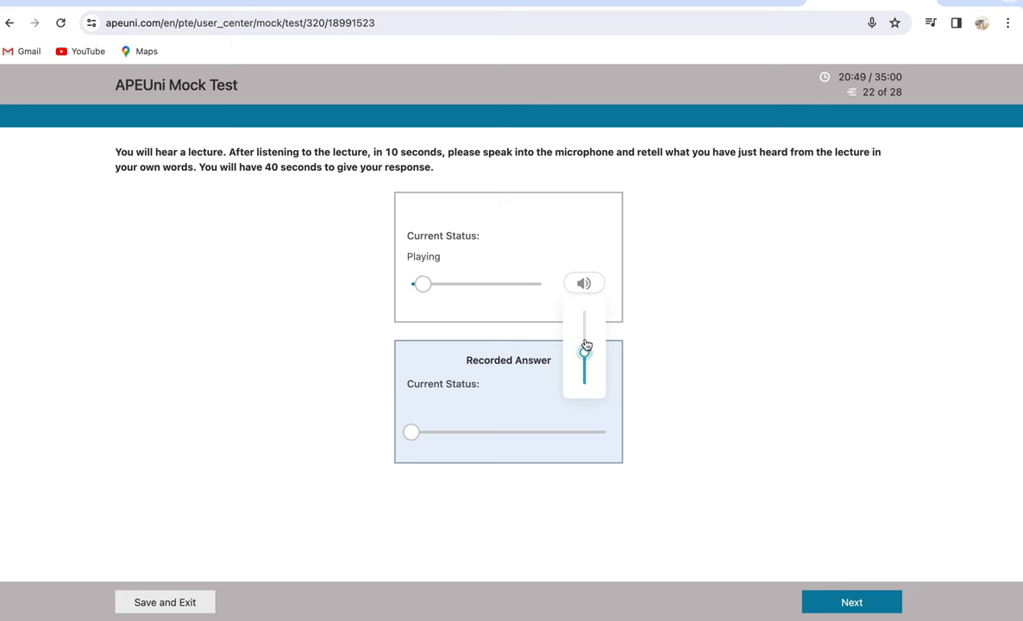
mouse_move(671, 350)
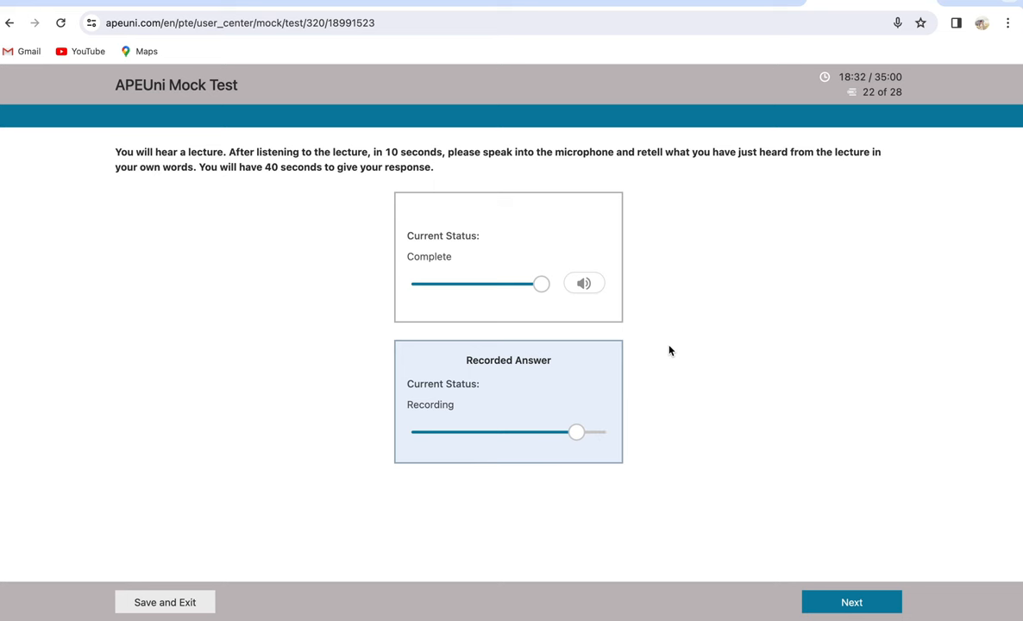
Submit the lecture retelling and the remaining short answers, advancing to question 27
left_click(850, 602)
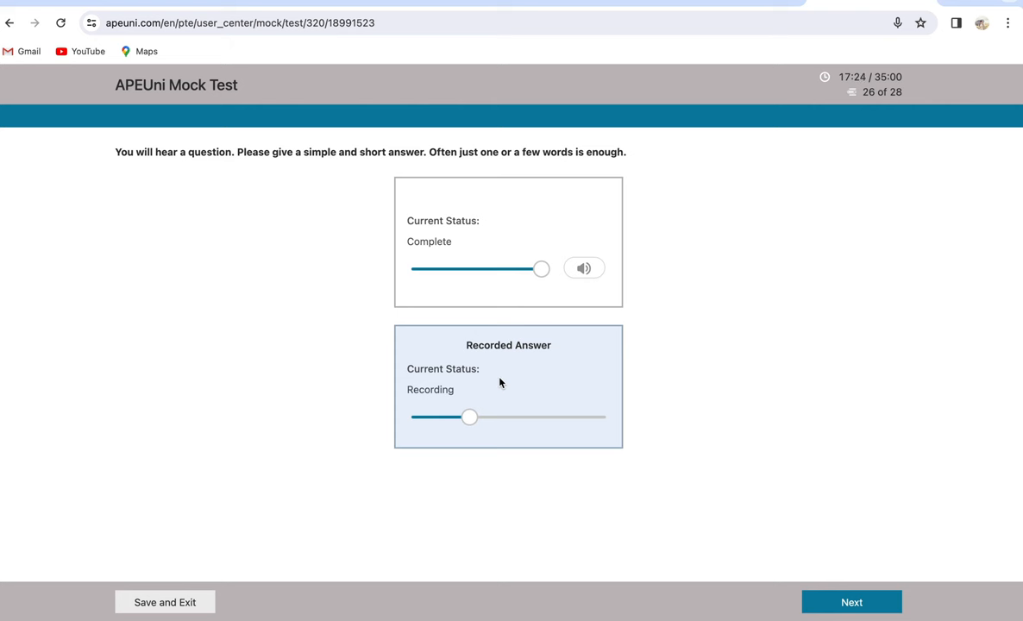
left_click(851, 602)
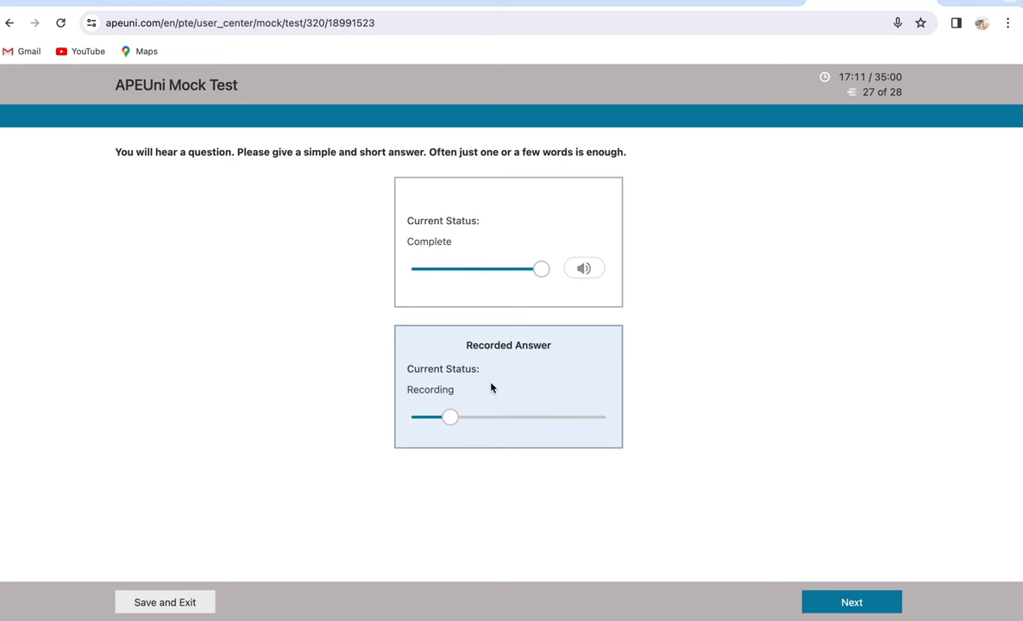
left_click(851, 602)
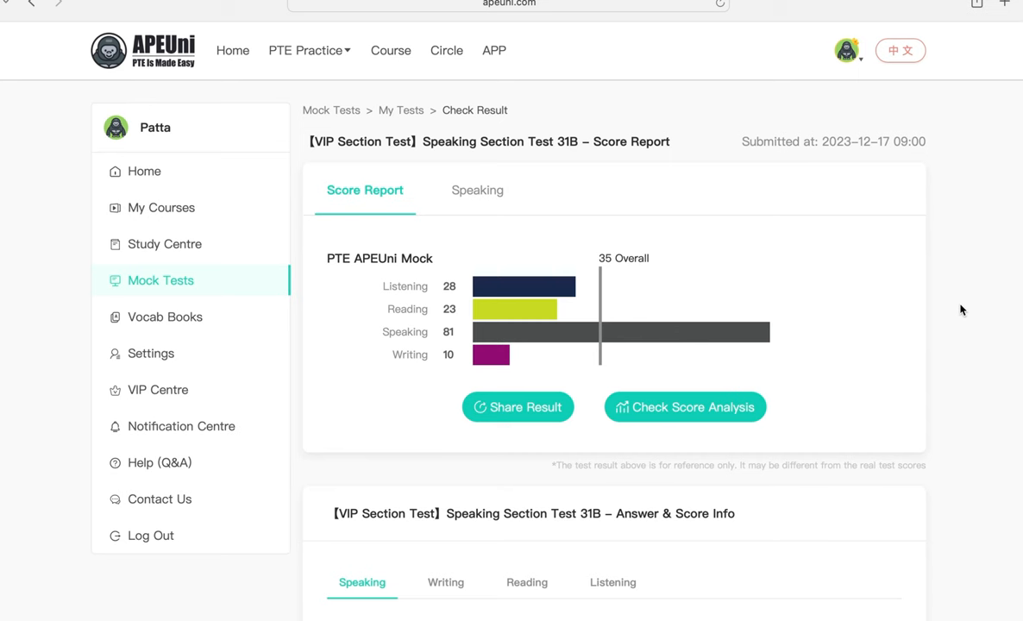
mouse_move(820, 423)
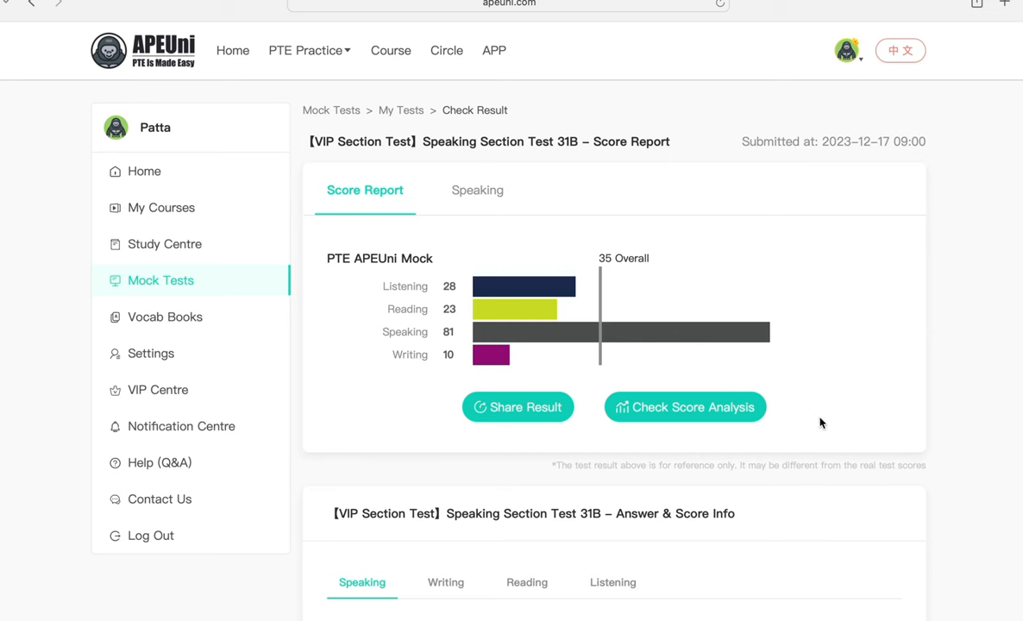
mouse_move(455, 341)
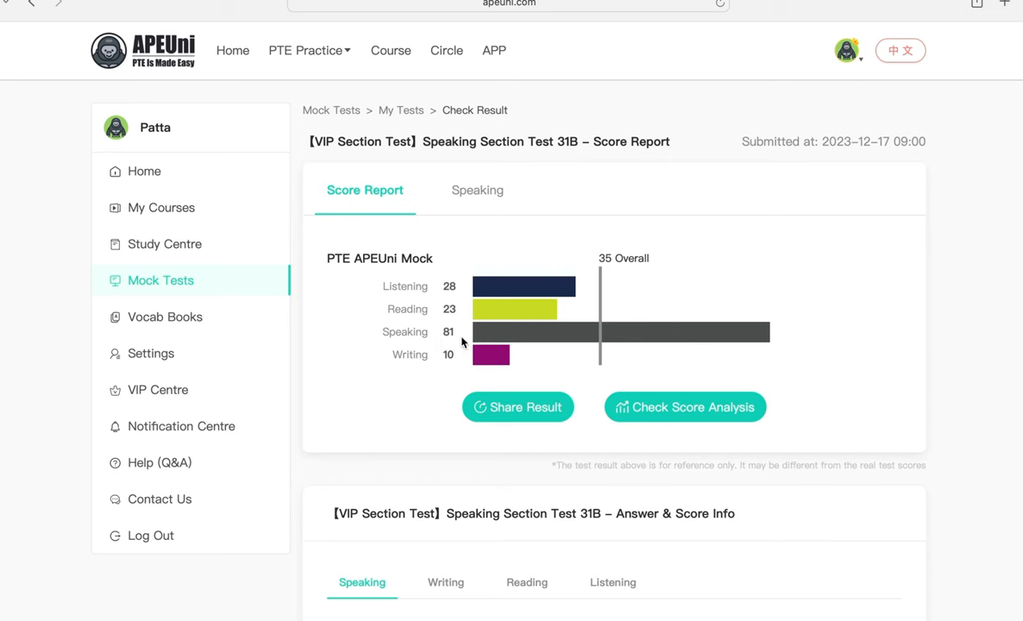
mouse_move(681, 424)
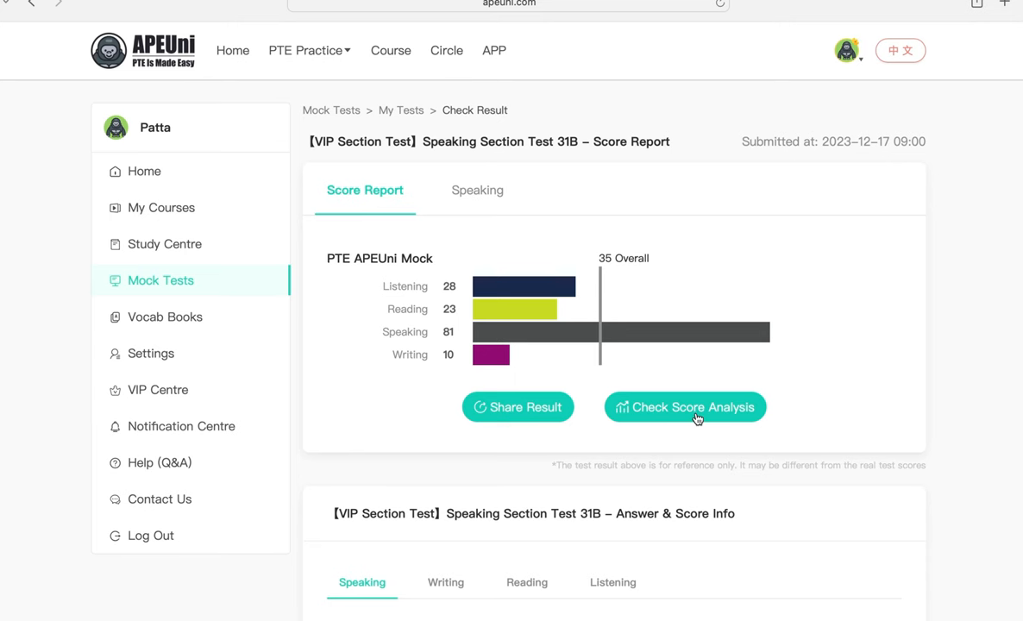
Open the Speaking tab to see per-item correctness, with short answers at 68.1%
left_click(477, 190)
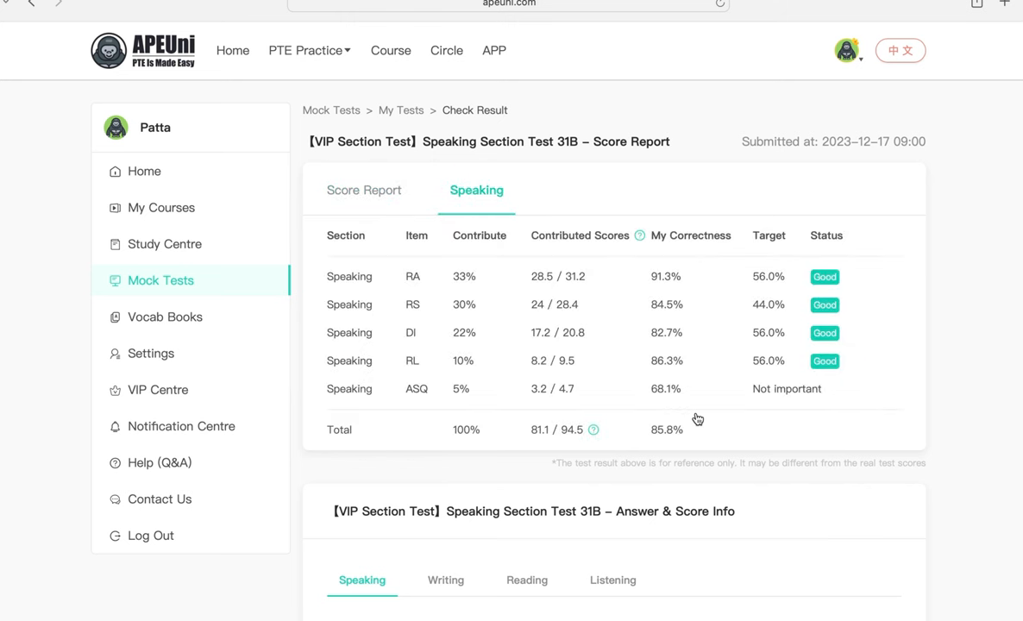
mouse_move(639, 300)
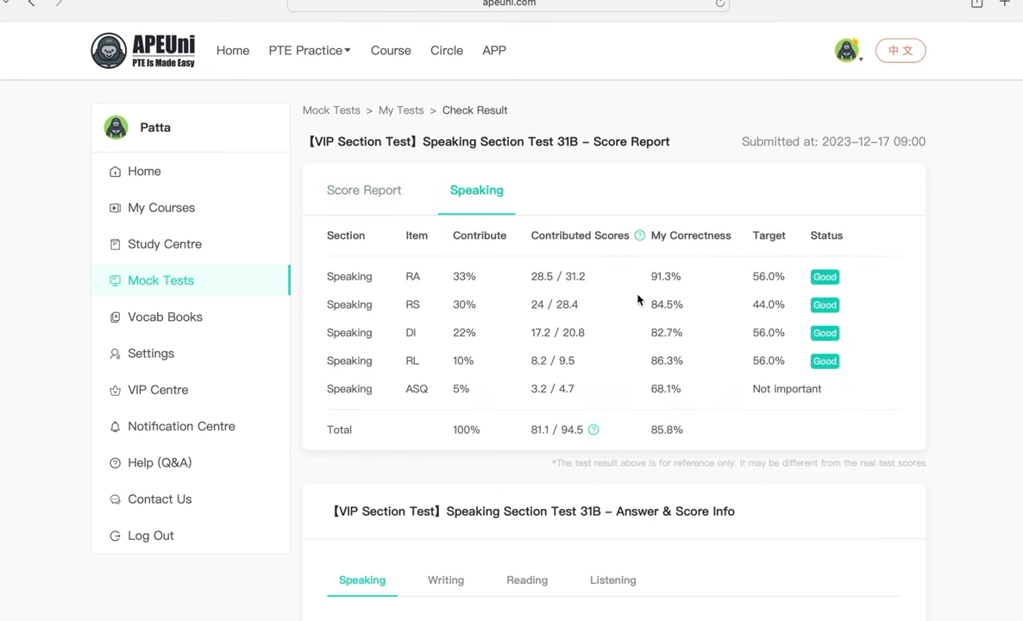
mouse_move(391, 353)
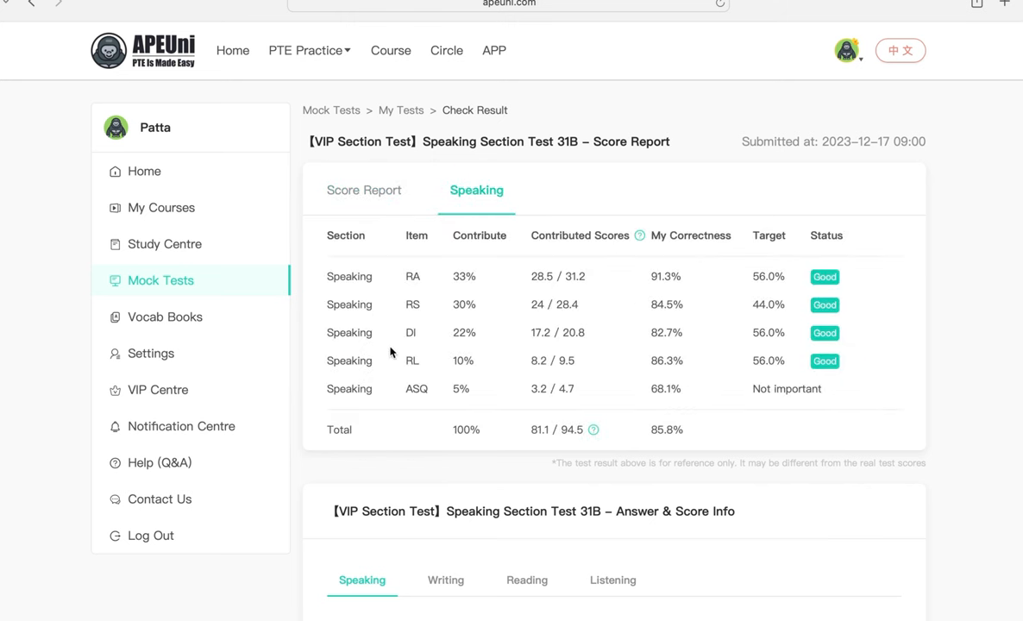
mouse_move(379, 304)
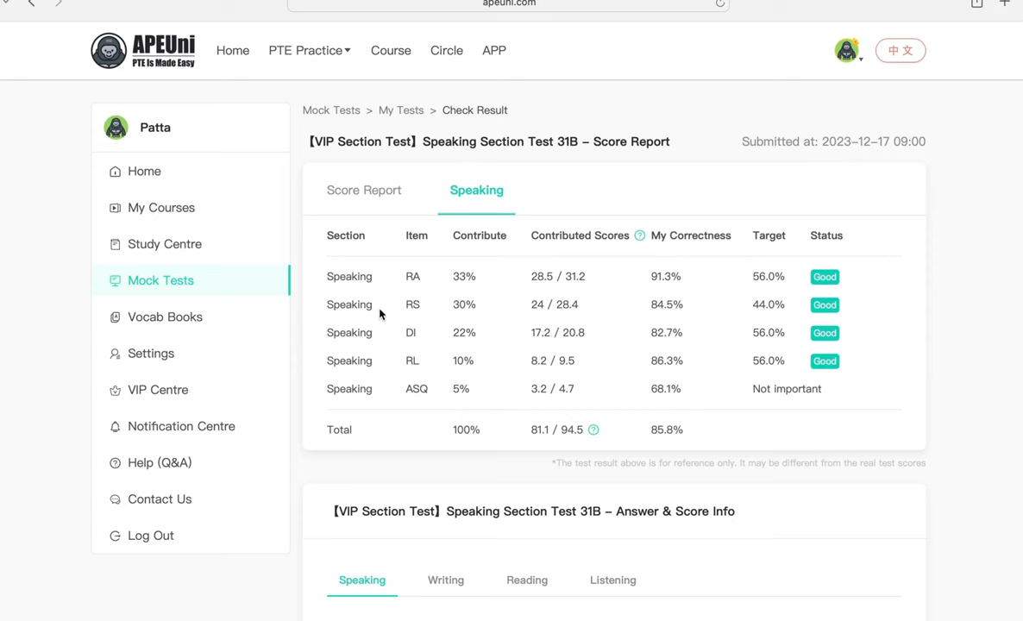
mouse_move(666, 283)
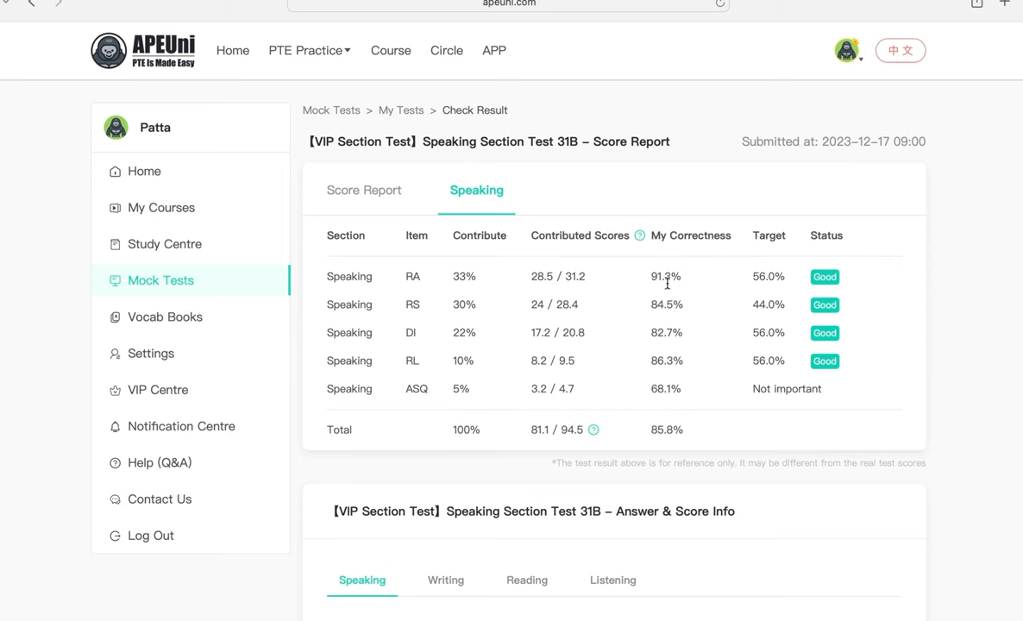
mouse_move(709, 271)
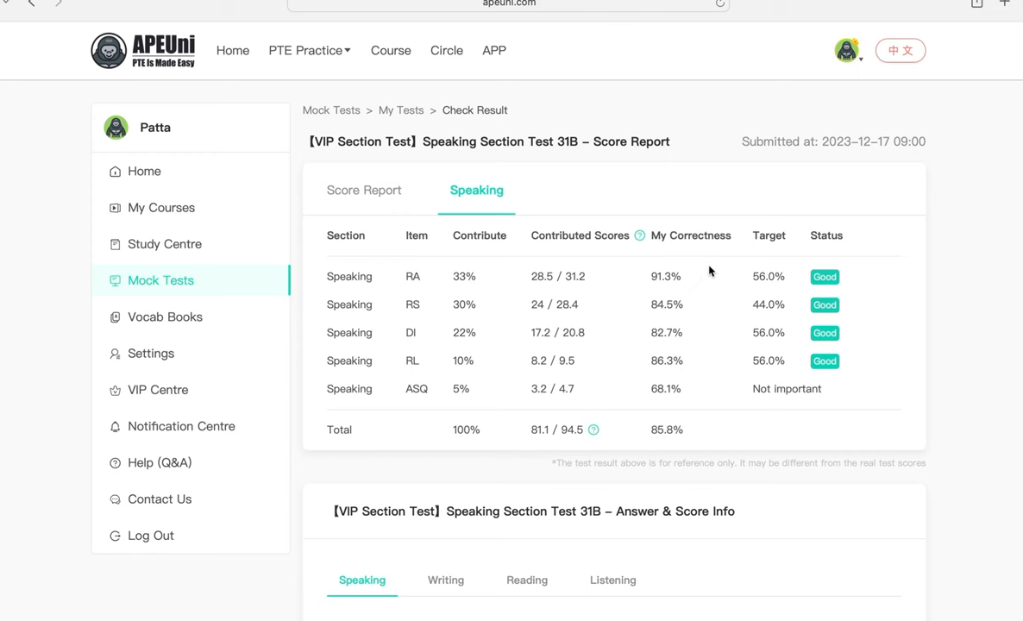
mouse_move(656, 321)
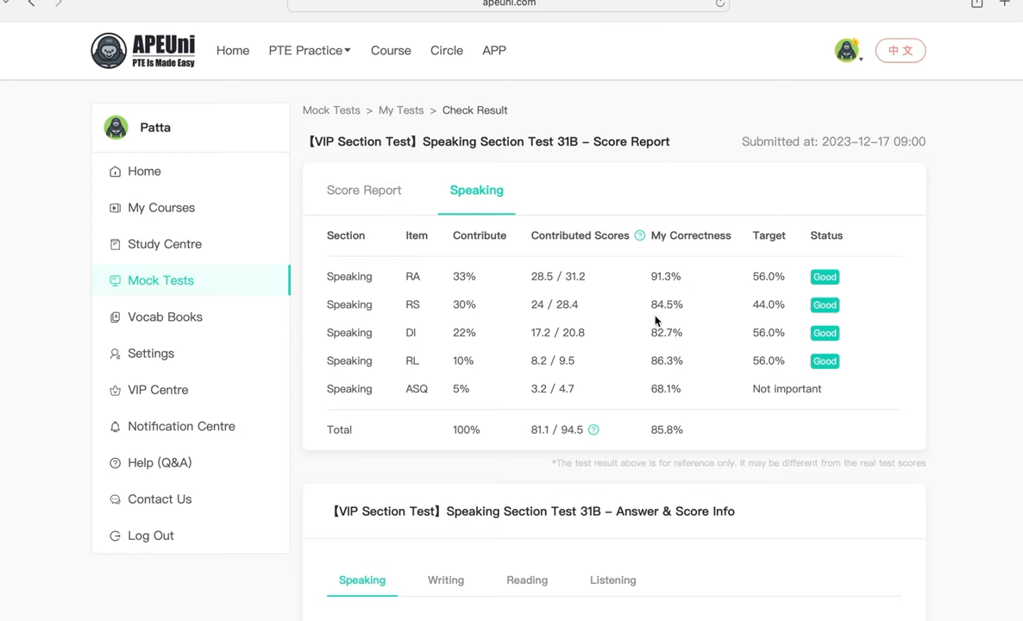
mouse_move(399, 352)
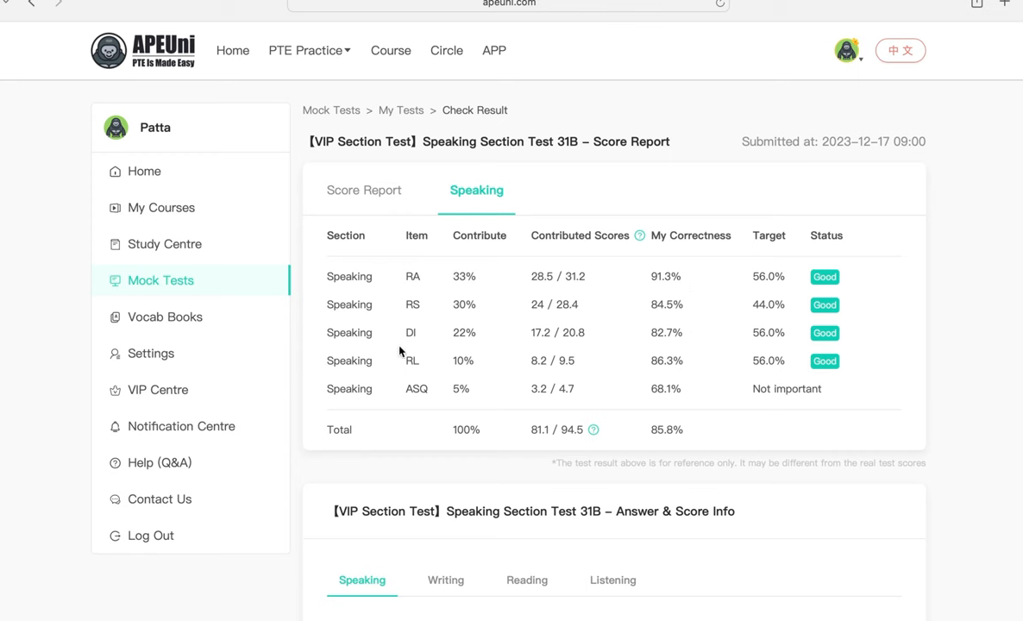
mouse_move(686, 345)
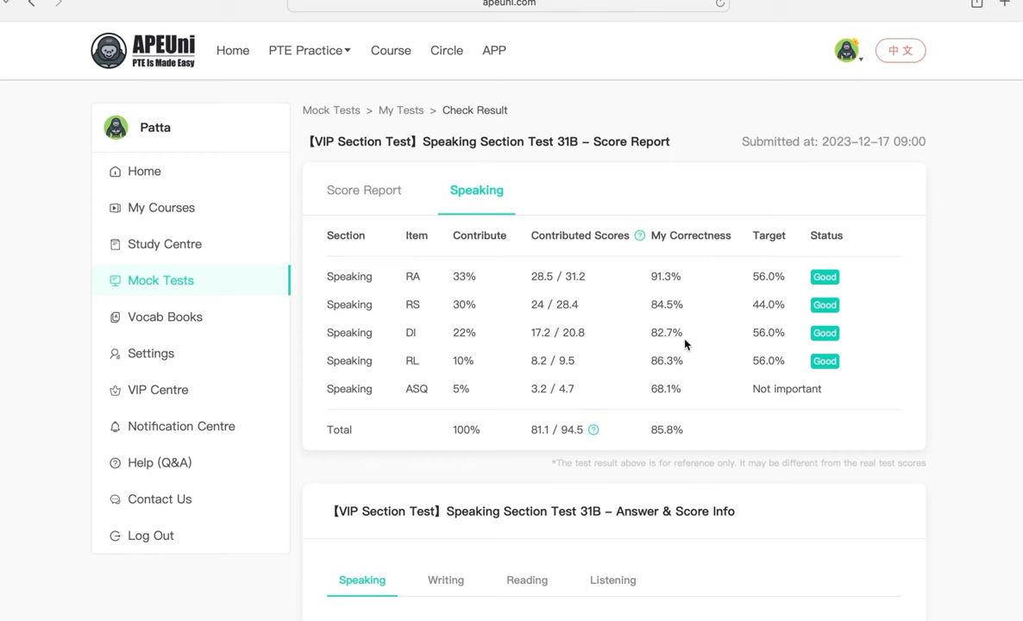
mouse_move(663, 377)
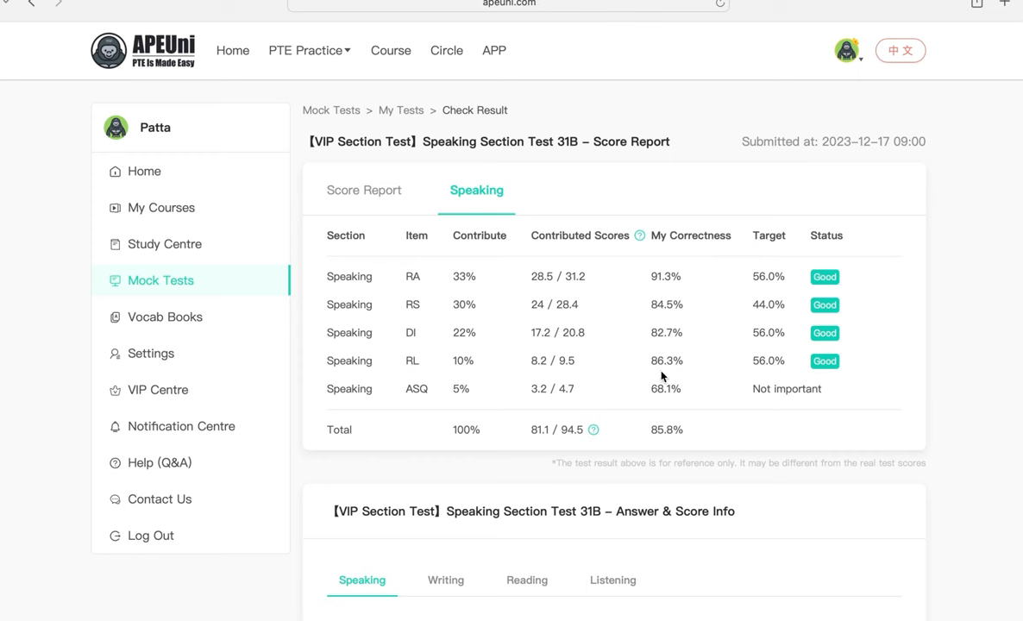
mouse_move(532, 408)
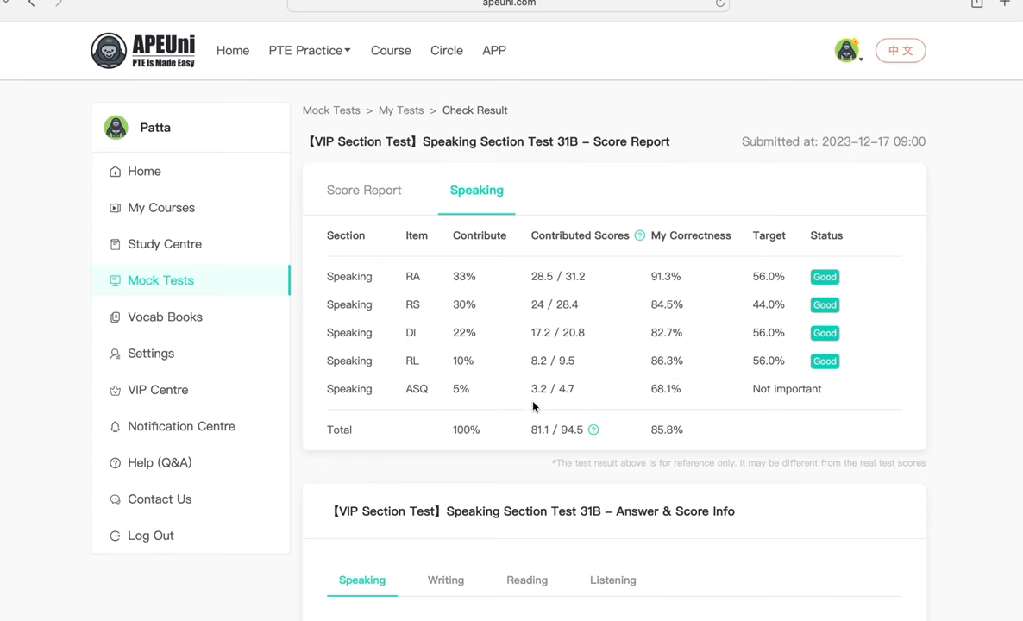
mouse_move(683, 402)
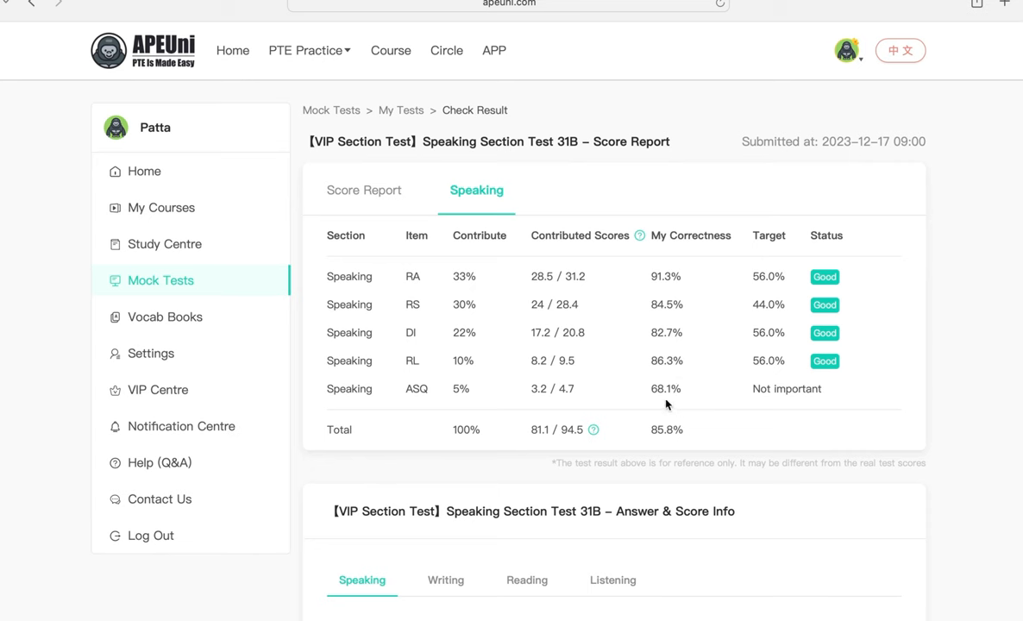
mouse_move(688, 393)
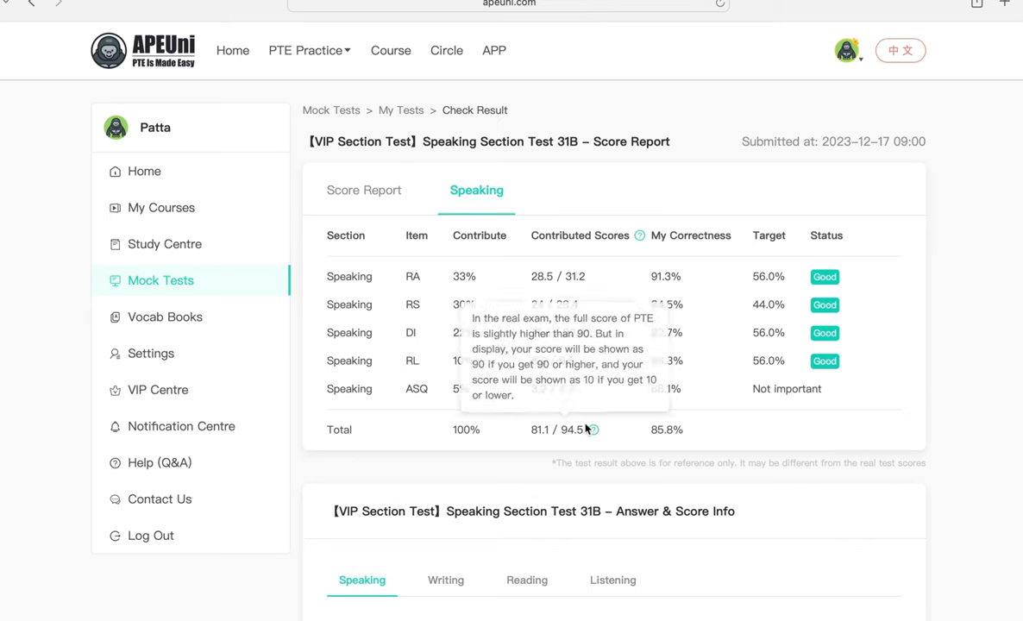
mouse_move(638, 221)
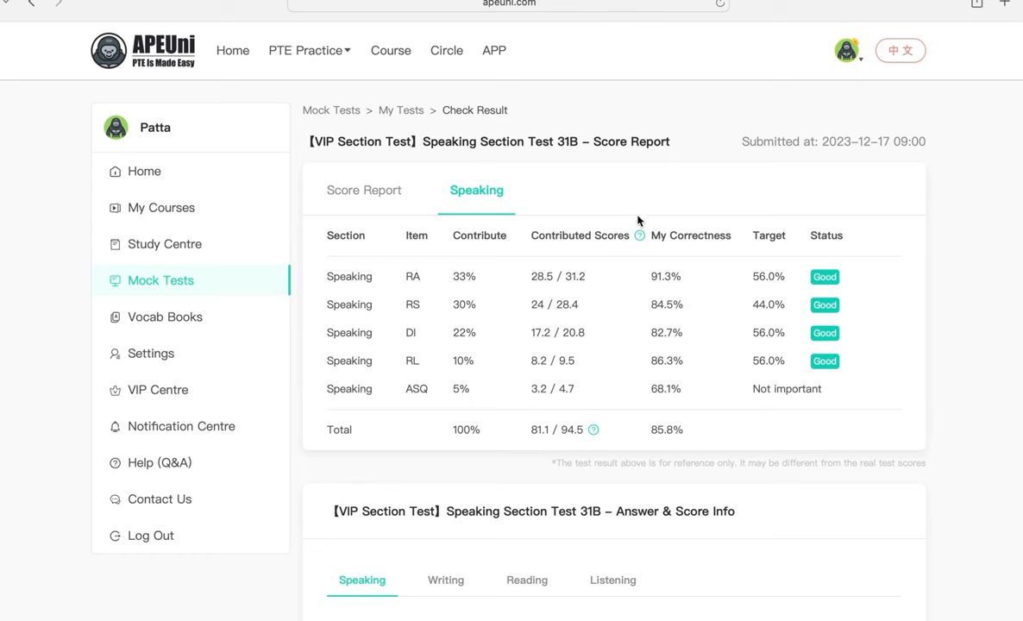
mouse_move(604, 192)
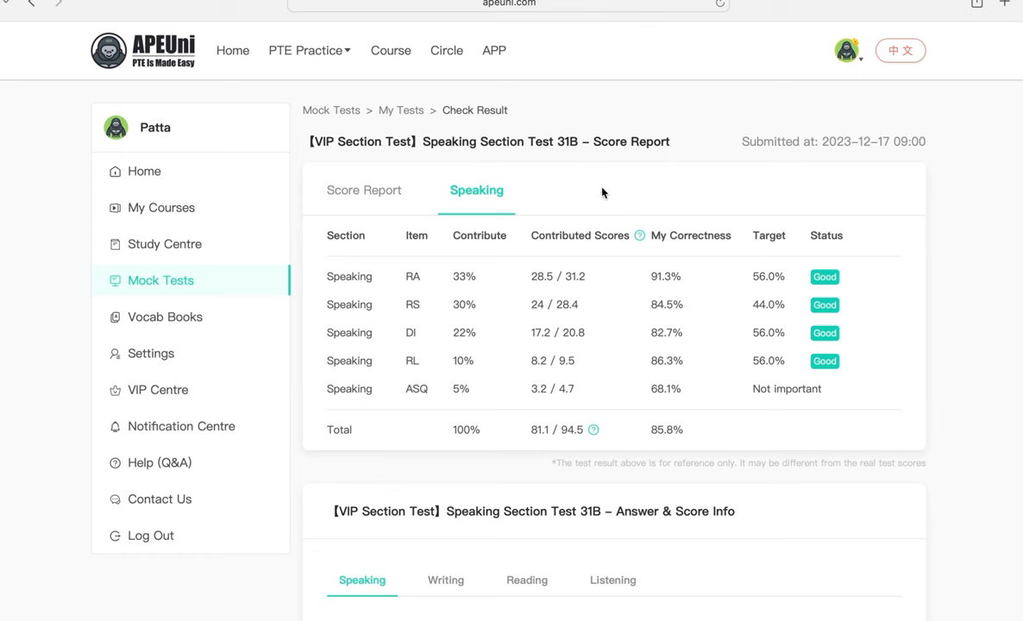